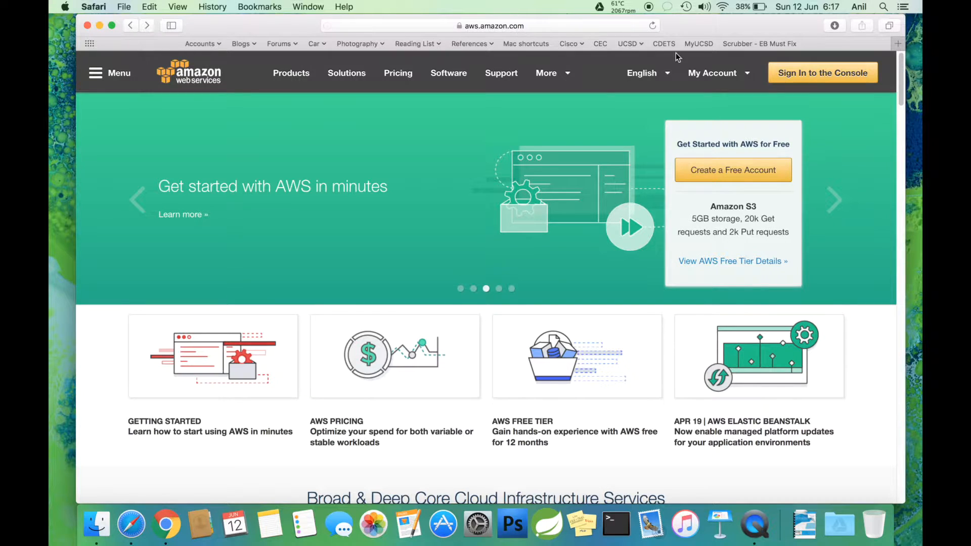
{"action": "mouse_move", "coordinate": [821, 73]}
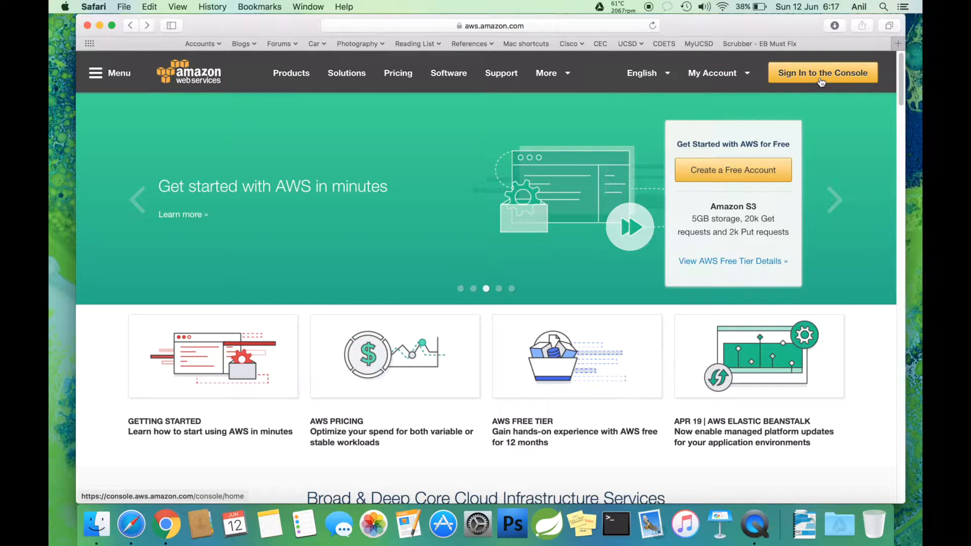
Sign in to the AWS Management Console to reach the services home page.
{"action": "left_click", "coordinate": [822, 72]}
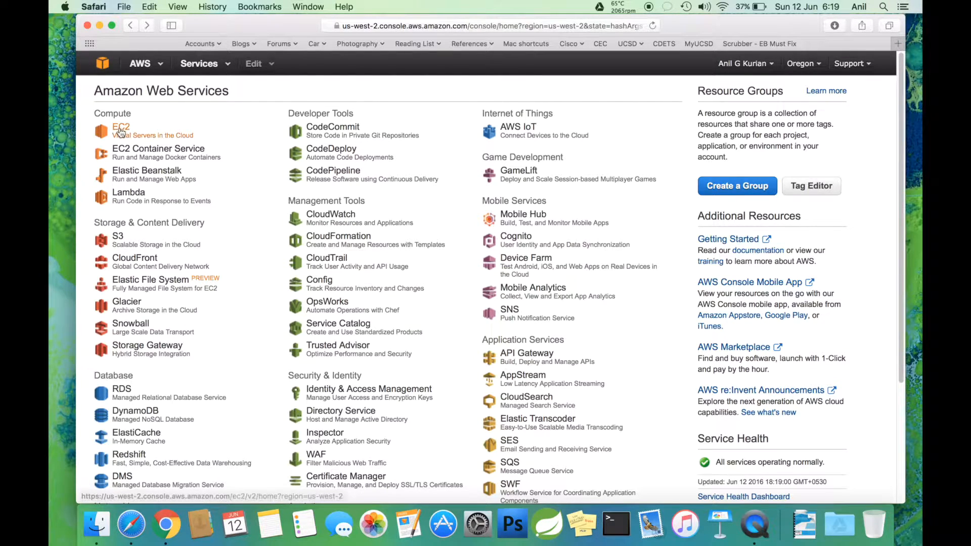
From EC2 Instances, begin launching a new instance at the Choose AMI step.
{"action": "left_click", "coordinate": [121, 127]}
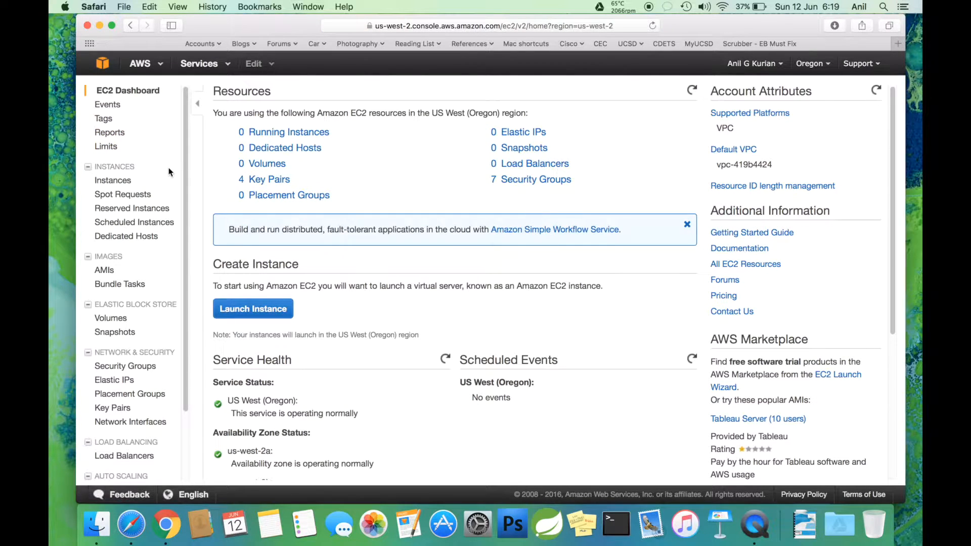
{"action": "left_click", "coordinate": [112, 179]}
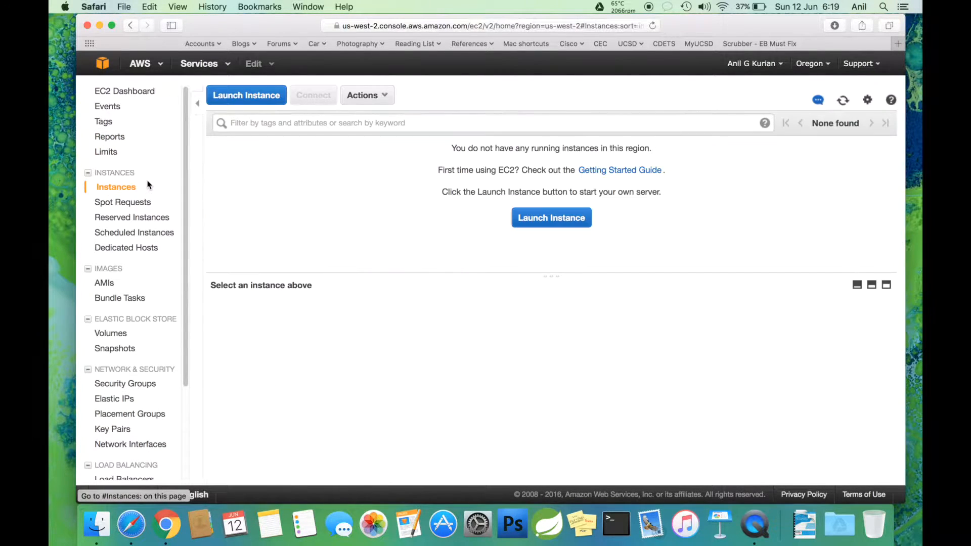
{"action": "left_click", "coordinate": [246, 94]}
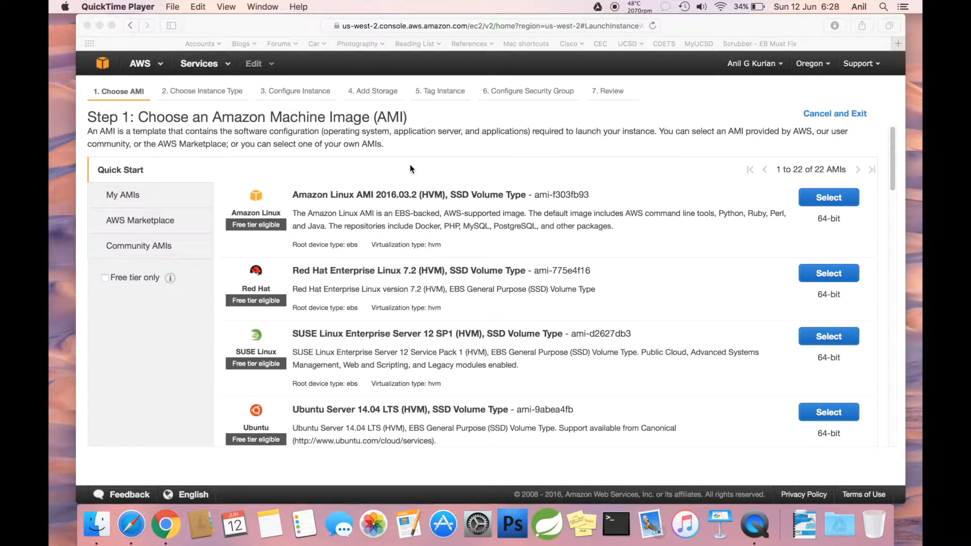
{"action": "mouse_move", "coordinate": [331, 224]}
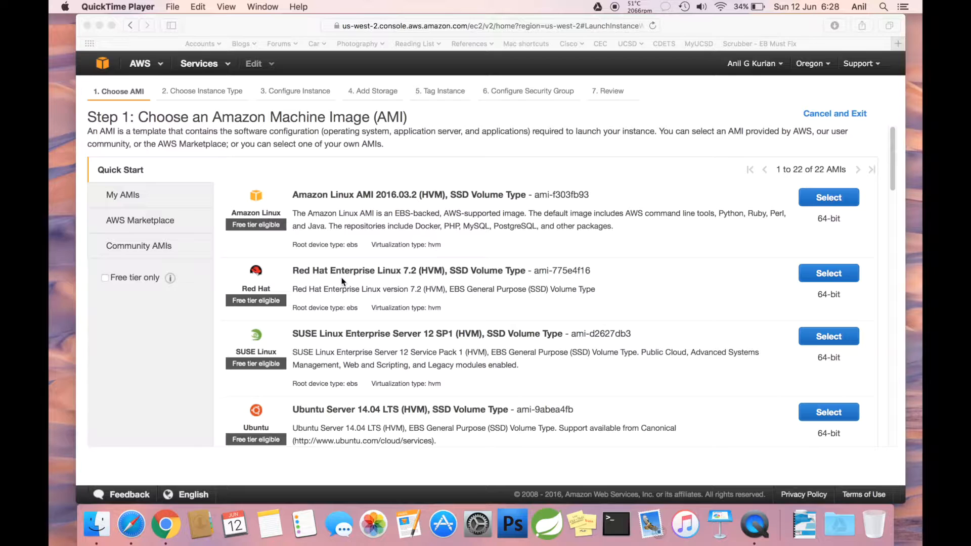
{"action": "mouse_move", "coordinate": [285, 228]}
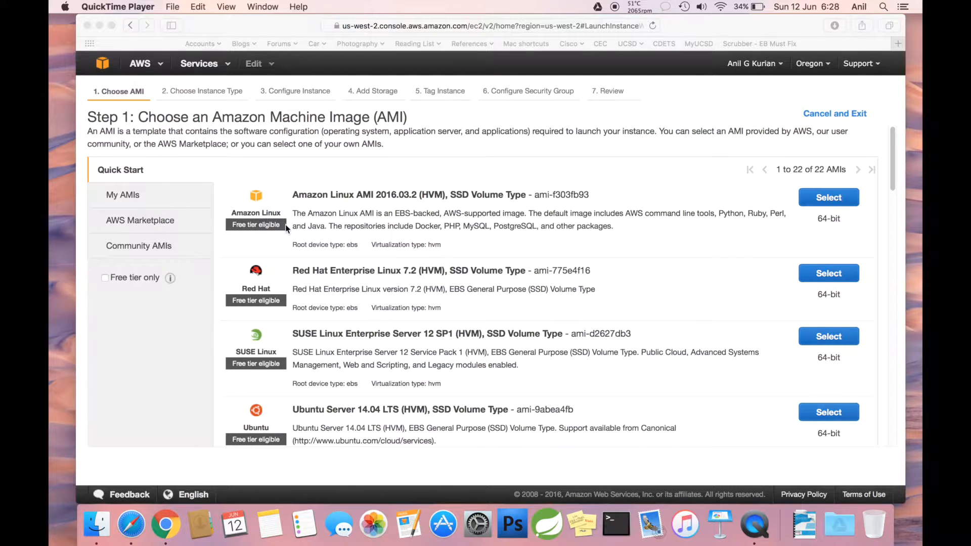
Search the AWS Marketplace for 'LAMP' and select the LAMP powered by Bitnami image.
{"action": "left_click", "coordinate": [130, 527]}
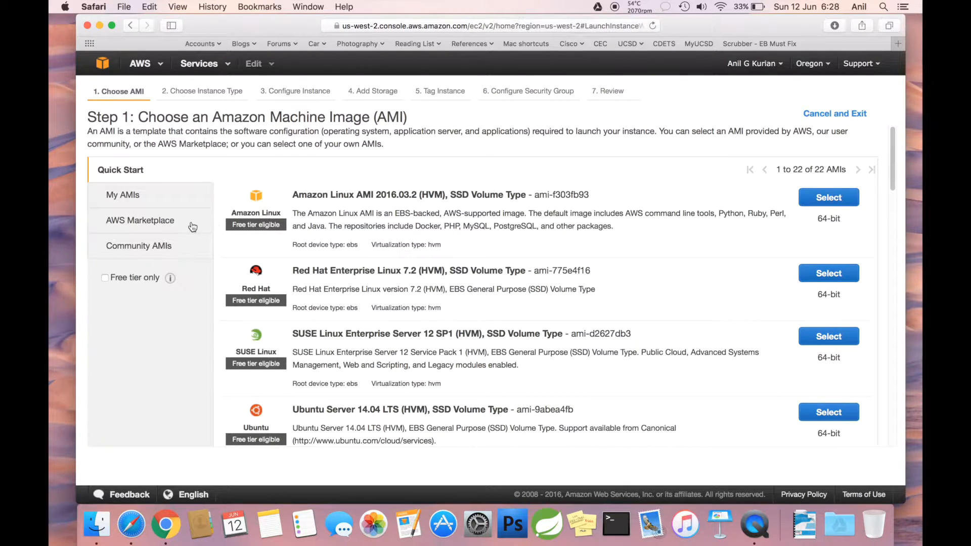
{"action": "left_click", "coordinate": [140, 221]}
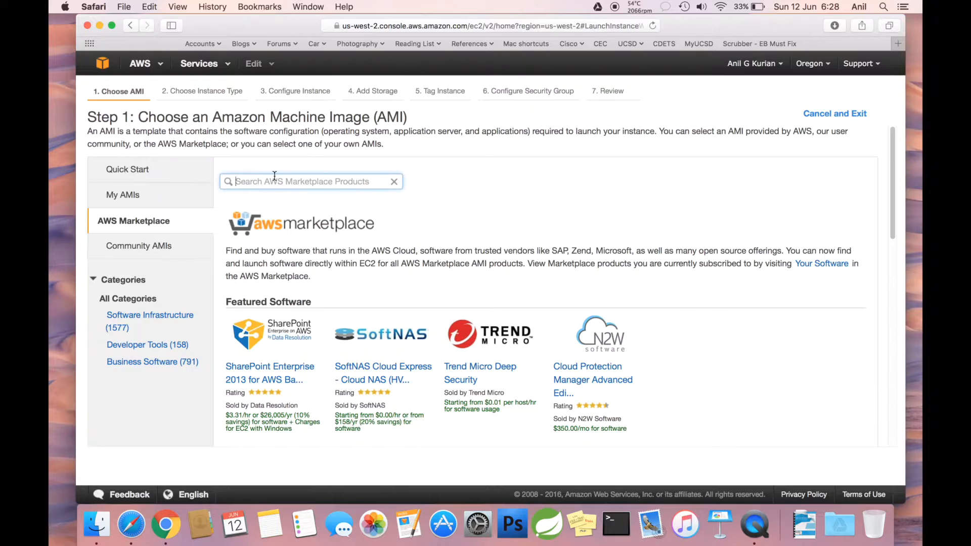
{"action": "type", "text": "LAMP"}
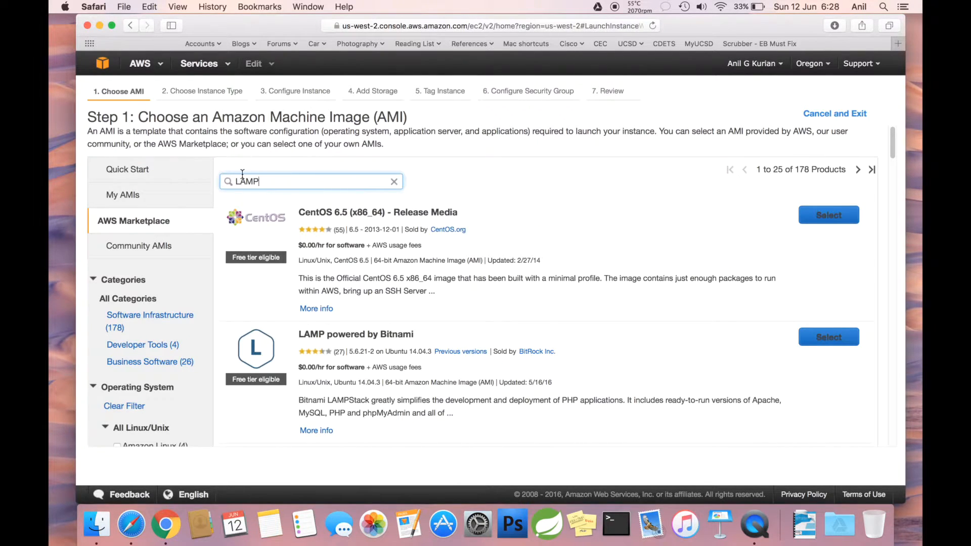
{"action": "mouse_move", "coordinate": [271, 370]}
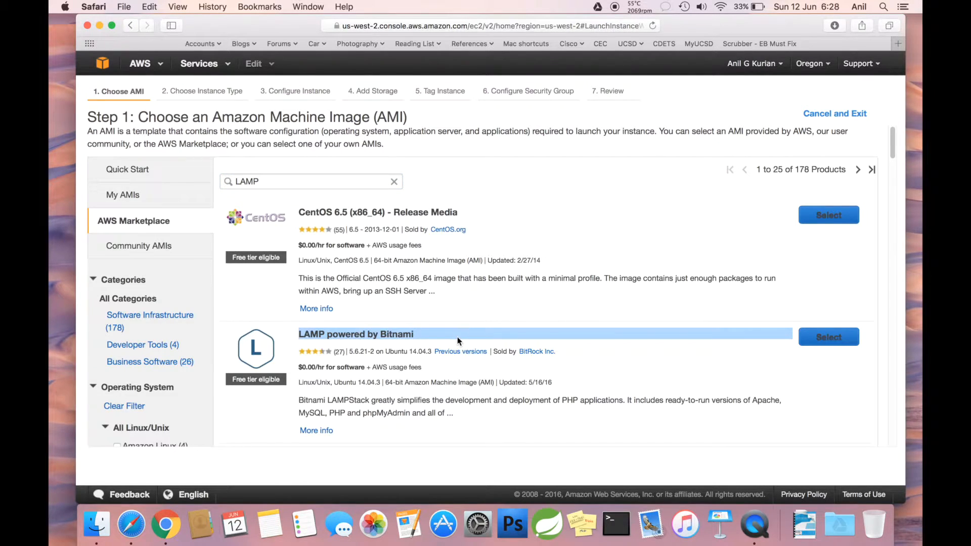
{"action": "left_click", "coordinate": [828, 336]}
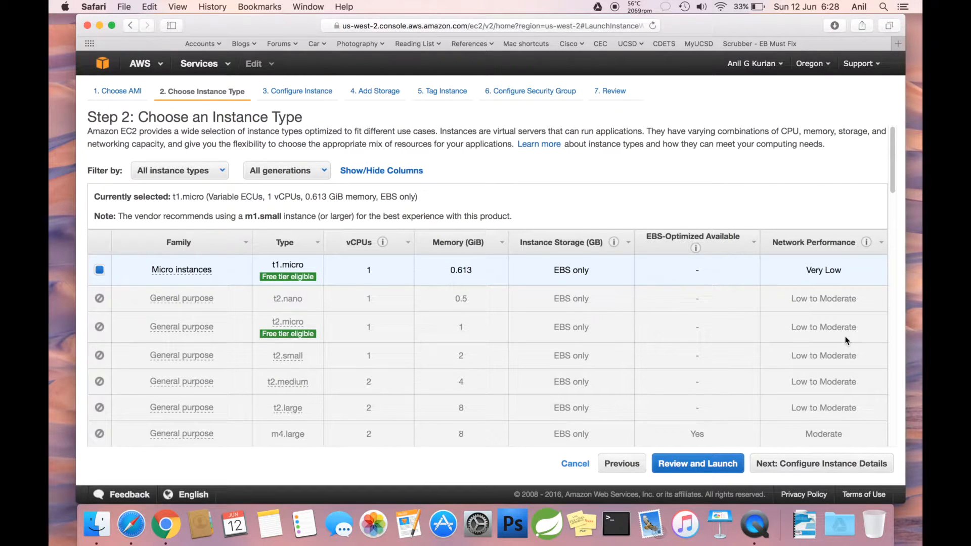
{"action": "mouse_move", "coordinate": [449, 325]}
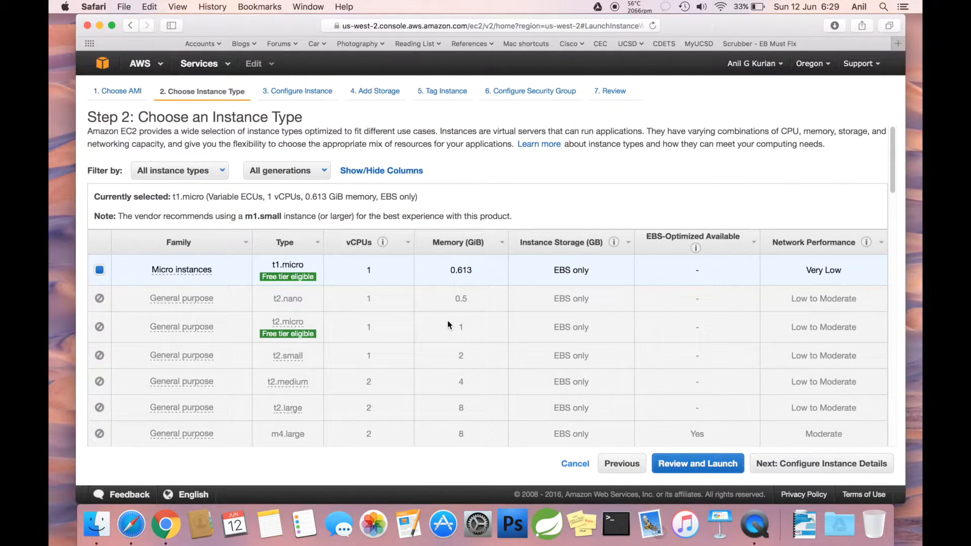
Keep the t1.micro instance type and continue to Configure Instance Details.
{"action": "scroll", "scroll_direction": "down", "scroll_amount": 3}
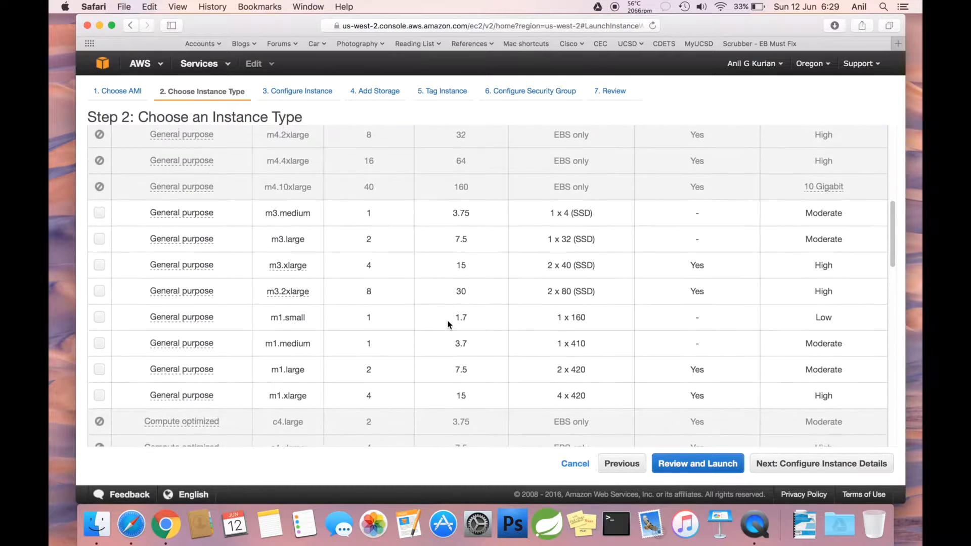
{"action": "scroll", "scroll_direction": "up", "scroll_amount": 3}
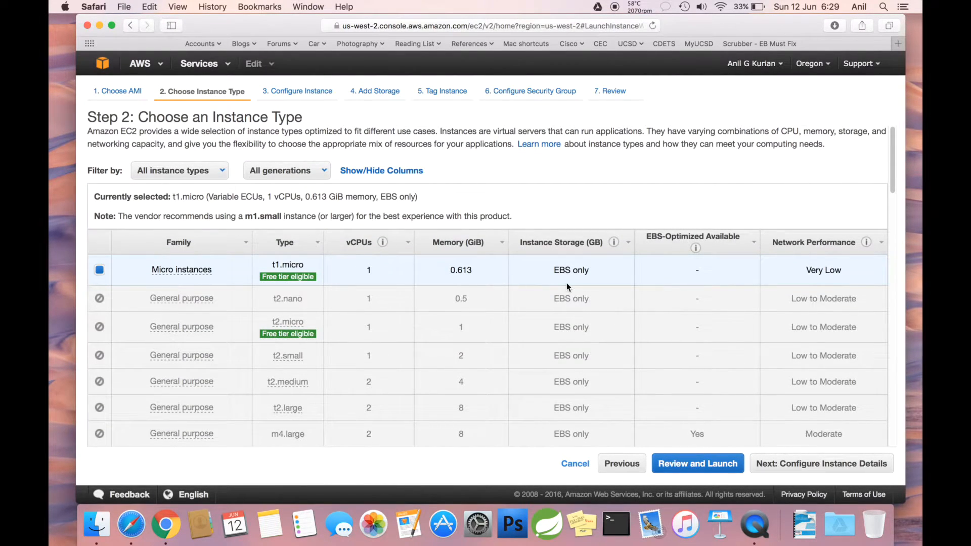
{"action": "left_click", "coordinate": [820, 463]}
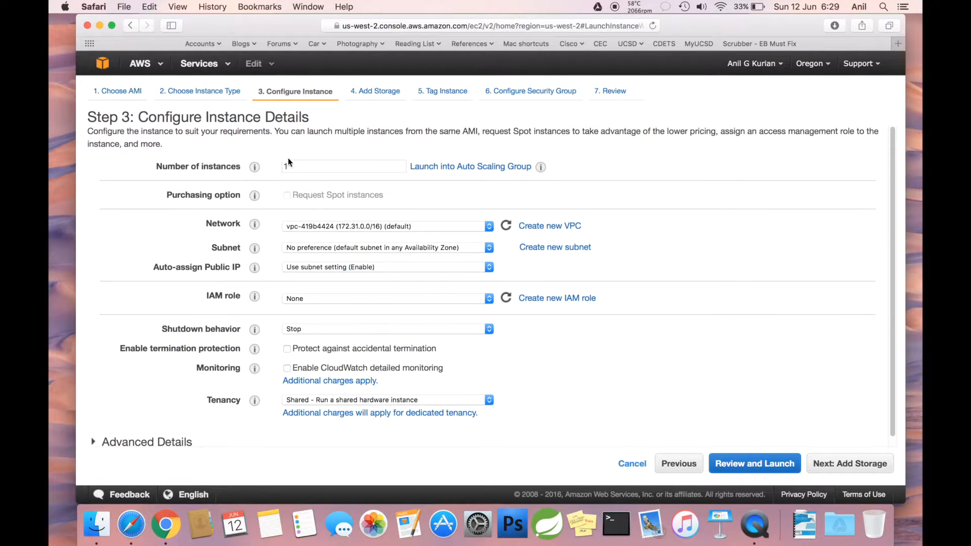
{"action": "mouse_move", "coordinate": [254, 267]}
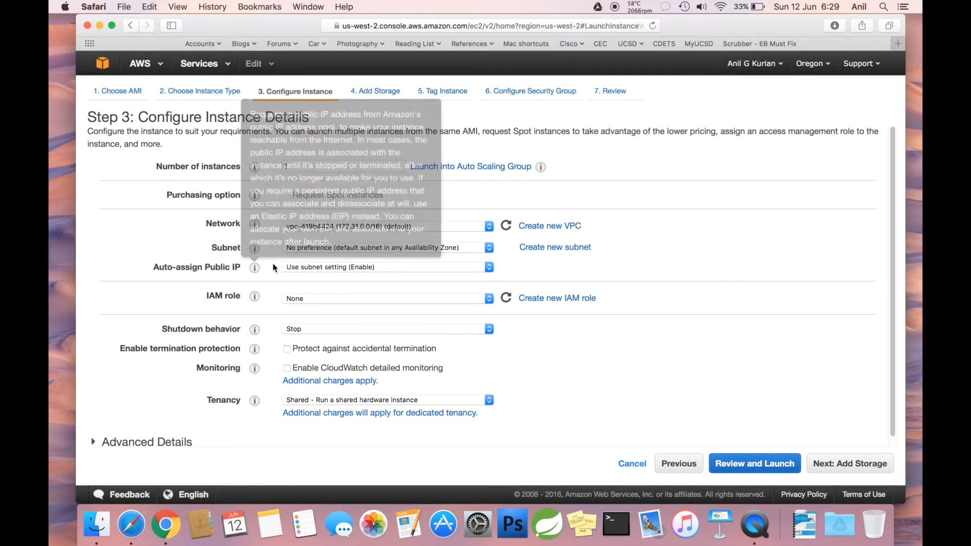
{"action": "left_click", "coordinate": [387, 267]}
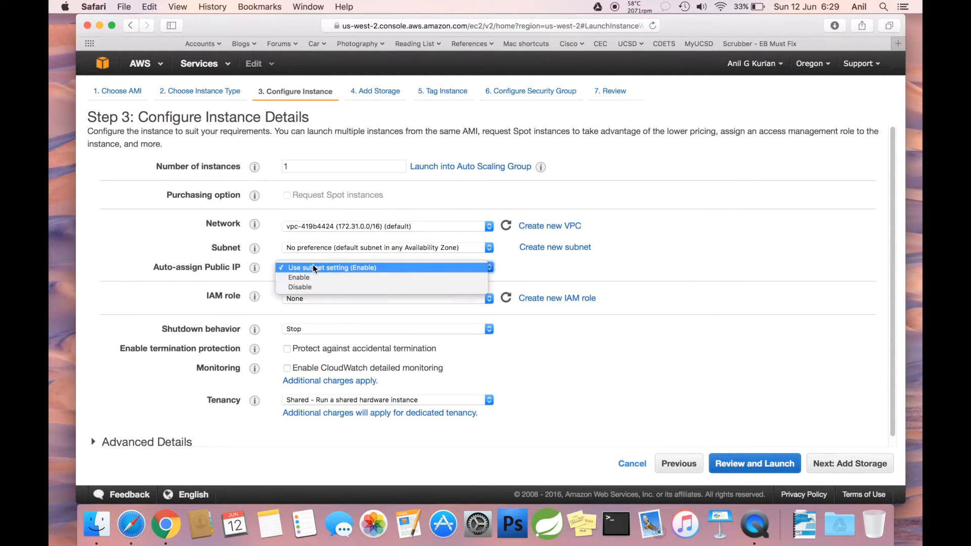
{"action": "left_click", "coordinate": [330, 267]}
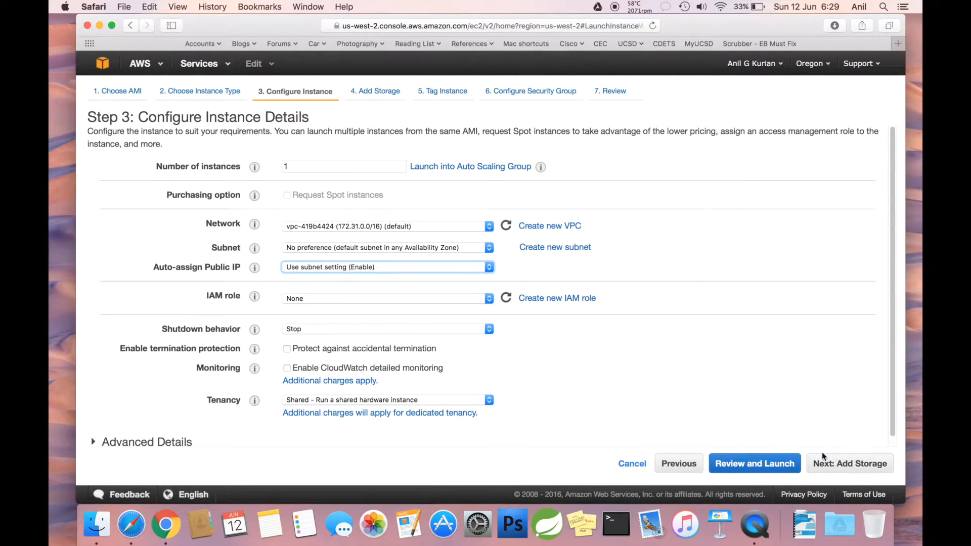
Continue to Add Storage and leave the root volume size at 10 GiB.
{"action": "left_click", "coordinate": [849, 463]}
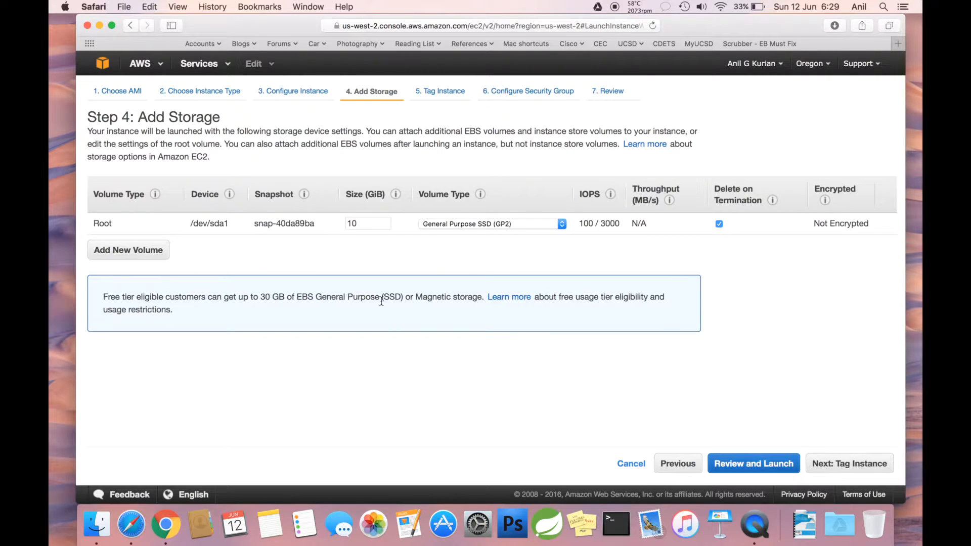
{"action": "left_click", "coordinate": [368, 224]}
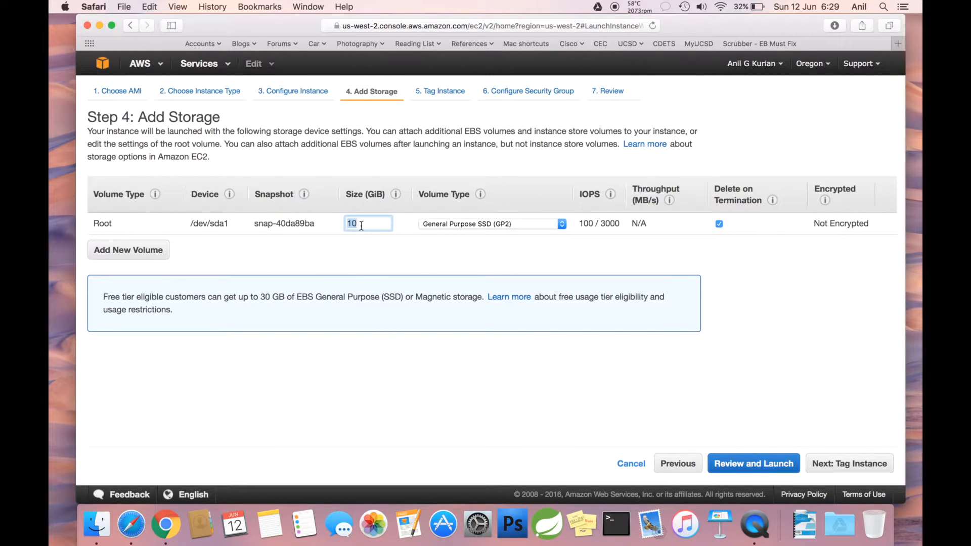
{"action": "mouse_move", "coordinate": [367, 243]}
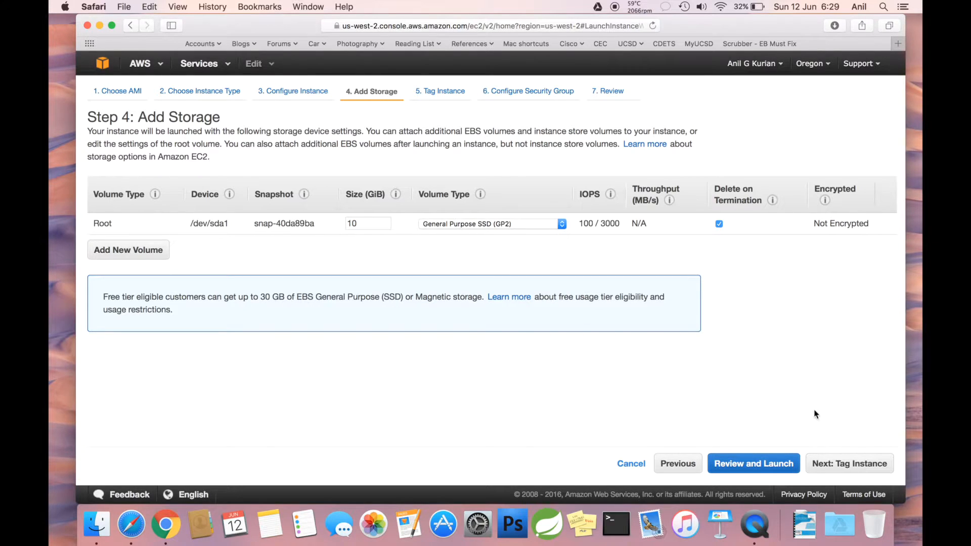
Tag the instance with Name value 'ANIL's EC2' and continue to the security group settings.
{"action": "left_click", "coordinate": [849, 463]}
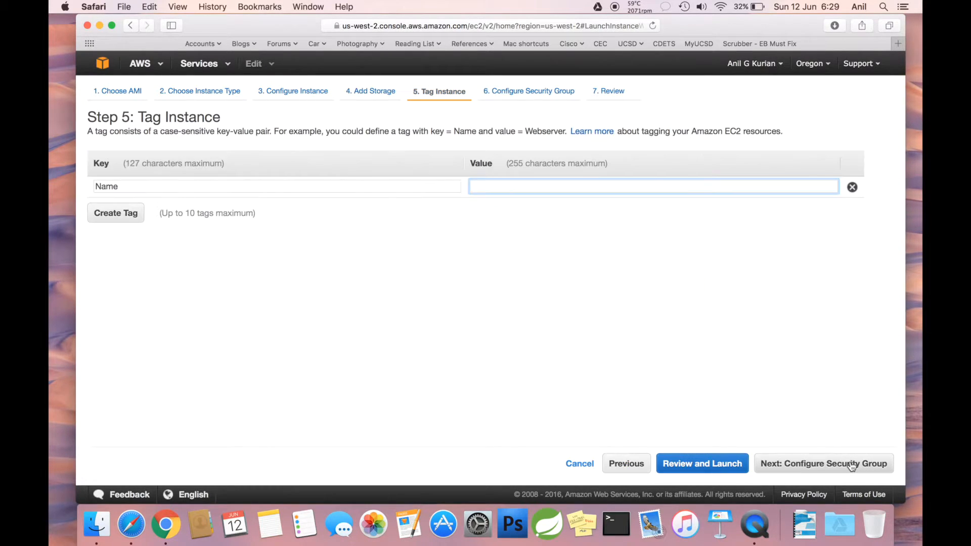
{"action": "type", "text": "A"}
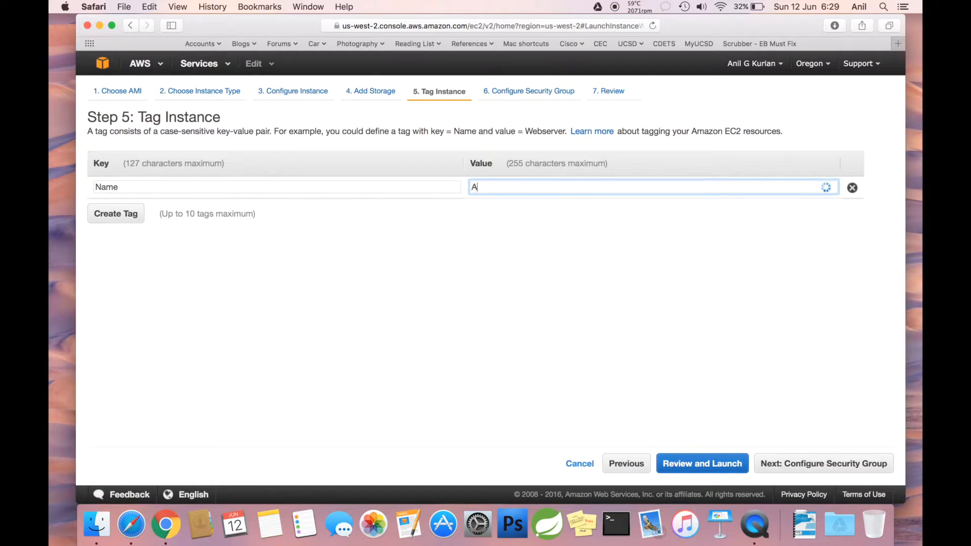
{"action": "type", "text": "NIL's EC2"}
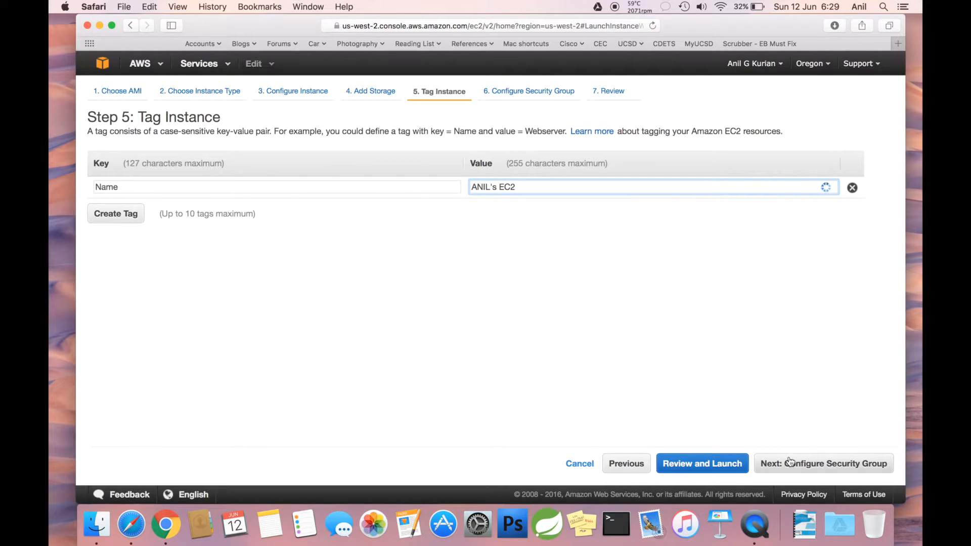
{"action": "left_click", "coordinate": [823, 463]}
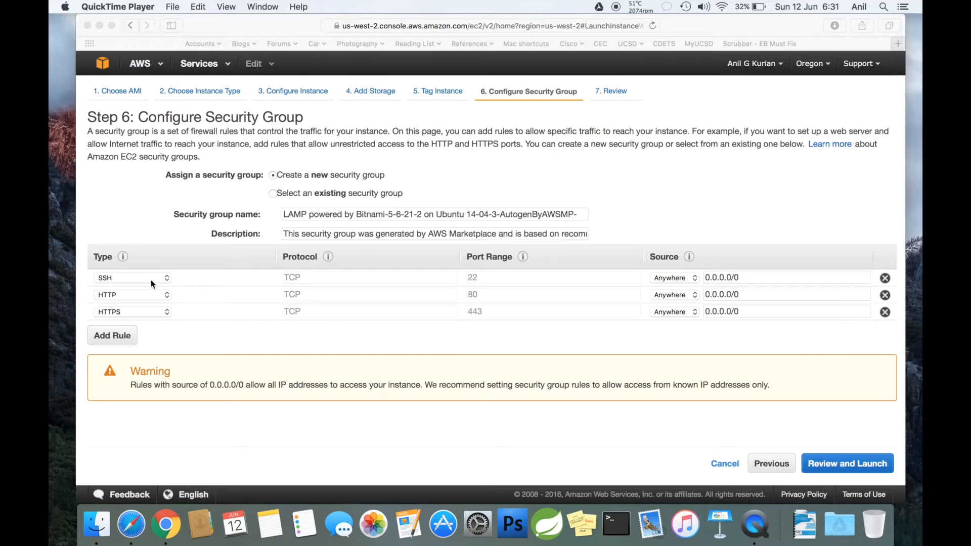
{"action": "mouse_move", "coordinate": [562, 278]}
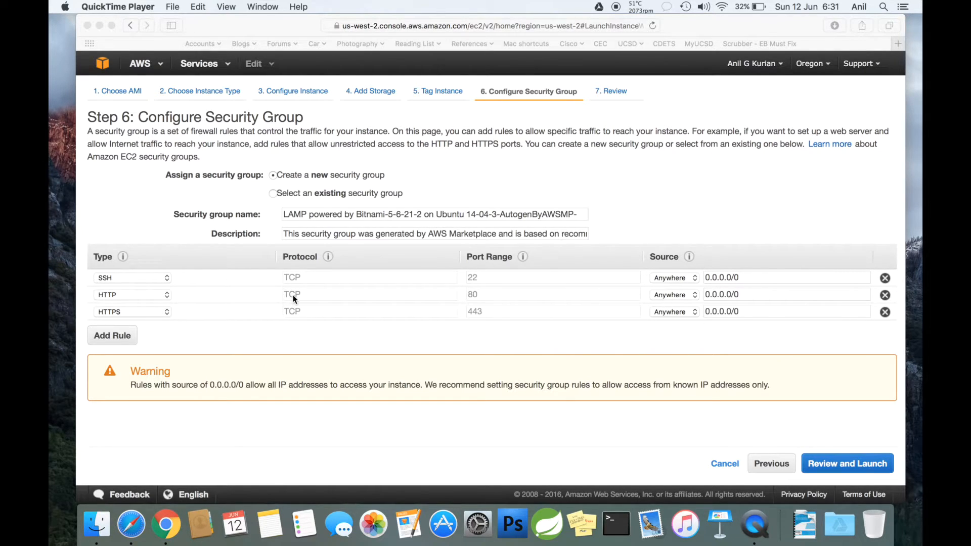
{"action": "mouse_move", "coordinate": [168, 295]}
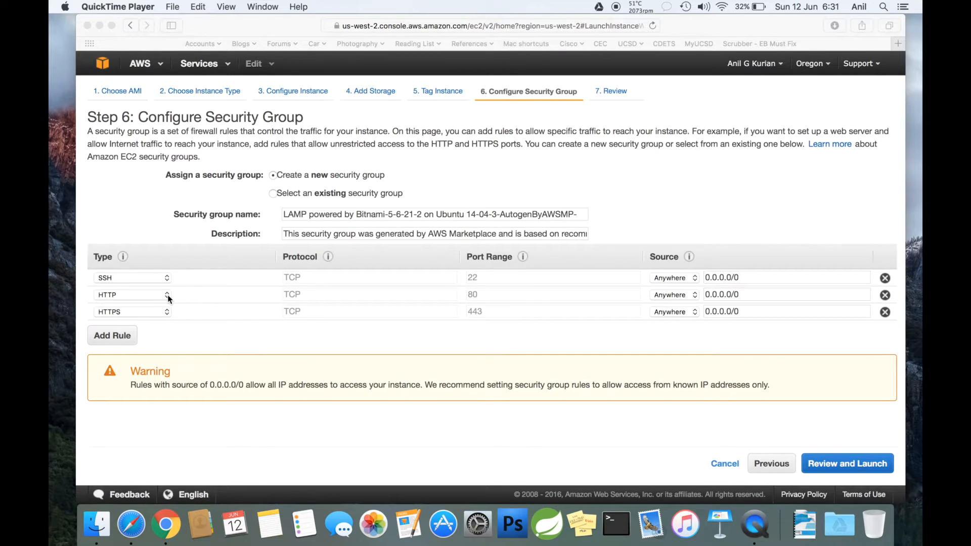
{"action": "mouse_move", "coordinate": [745, 296]}
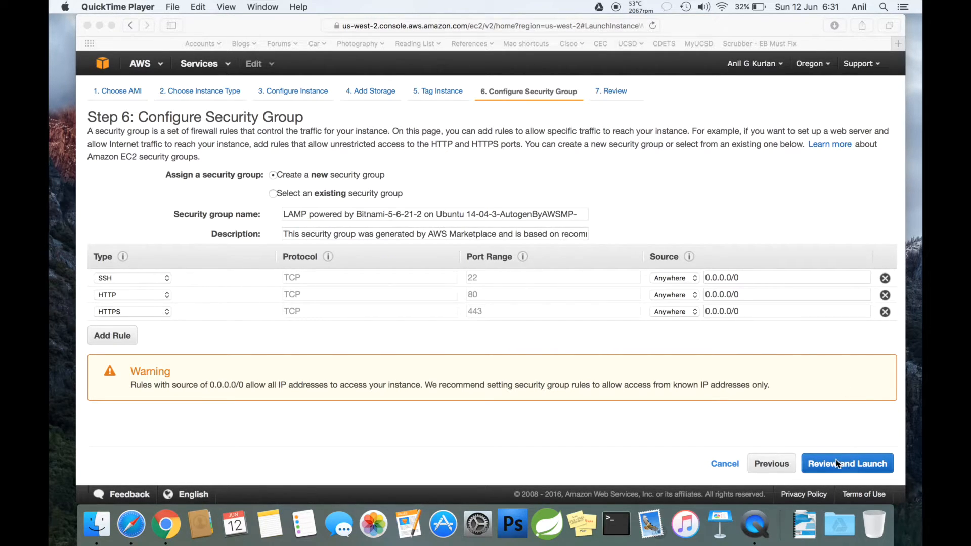
Keep the default SSH, HTTP and HTTPS rules and review the launch summary.
{"action": "left_click", "coordinate": [847, 463]}
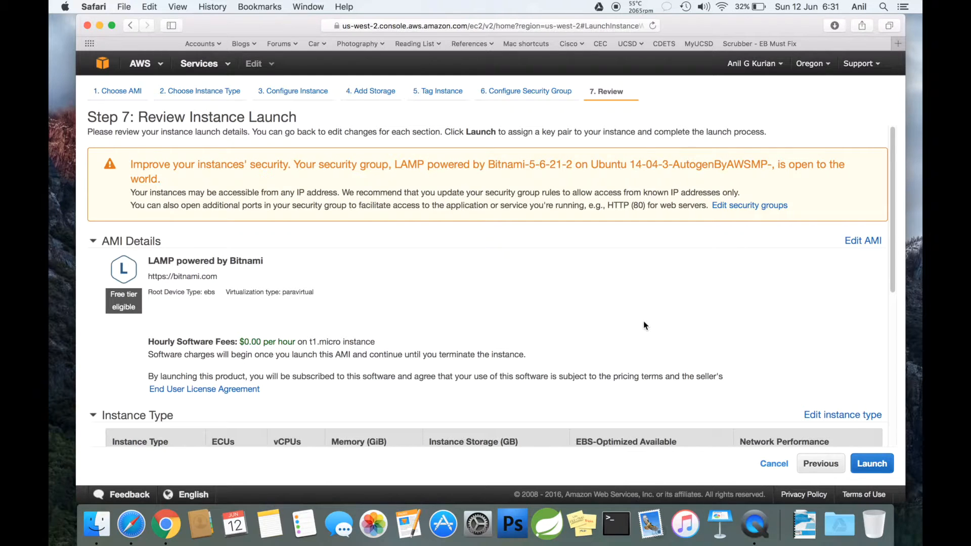
{"action": "scroll", "scroll_direction": "down", "scroll_amount": 3}
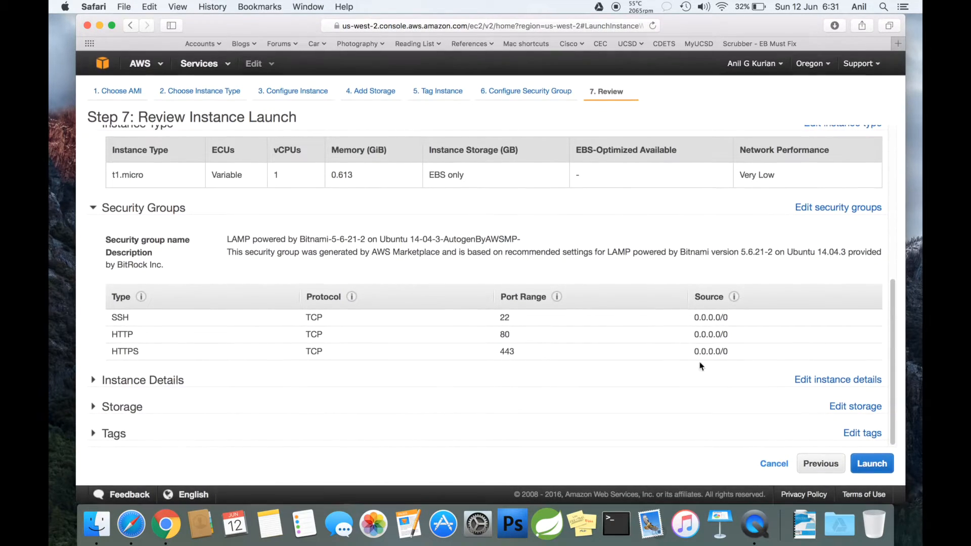
Create a new key pair named 'shh-key' and download its private key file.
{"action": "left_click", "coordinate": [871, 463]}
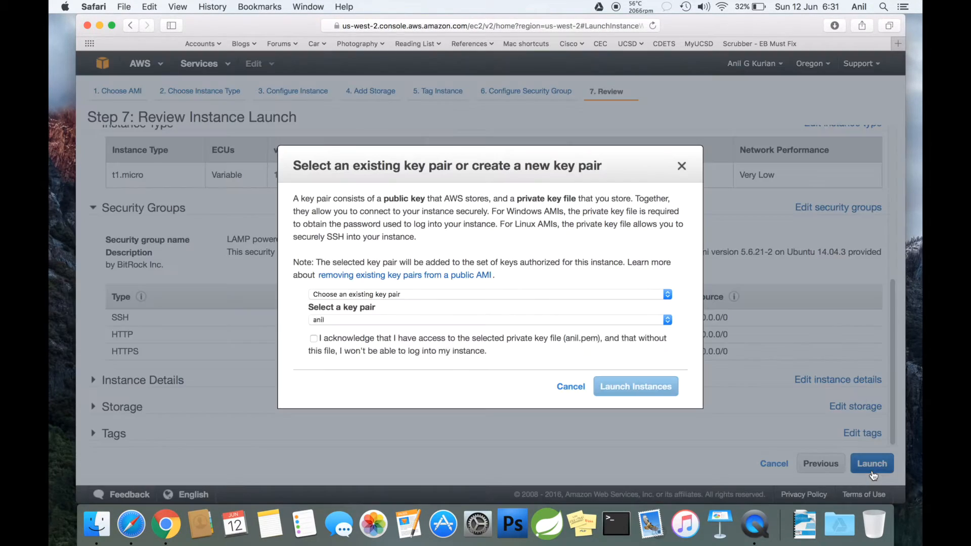
{"action": "mouse_move", "coordinate": [401, 258]}
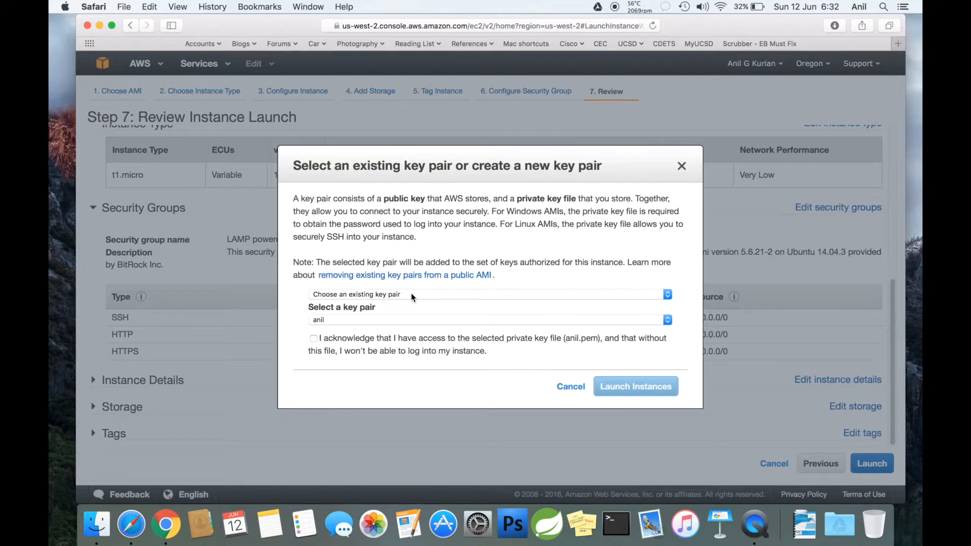
{"action": "left_click", "coordinate": [487, 294]}
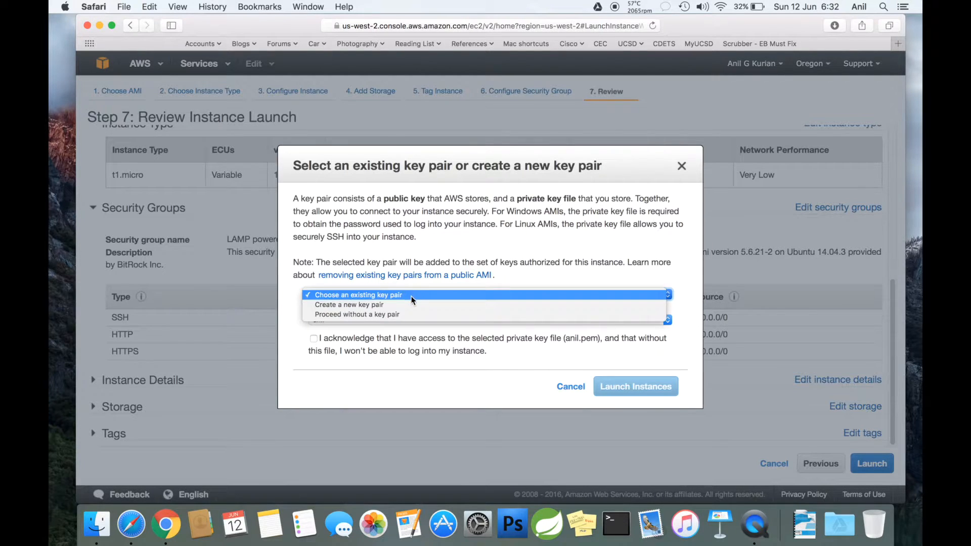
{"action": "left_click", "coordinate": [348, 304]}
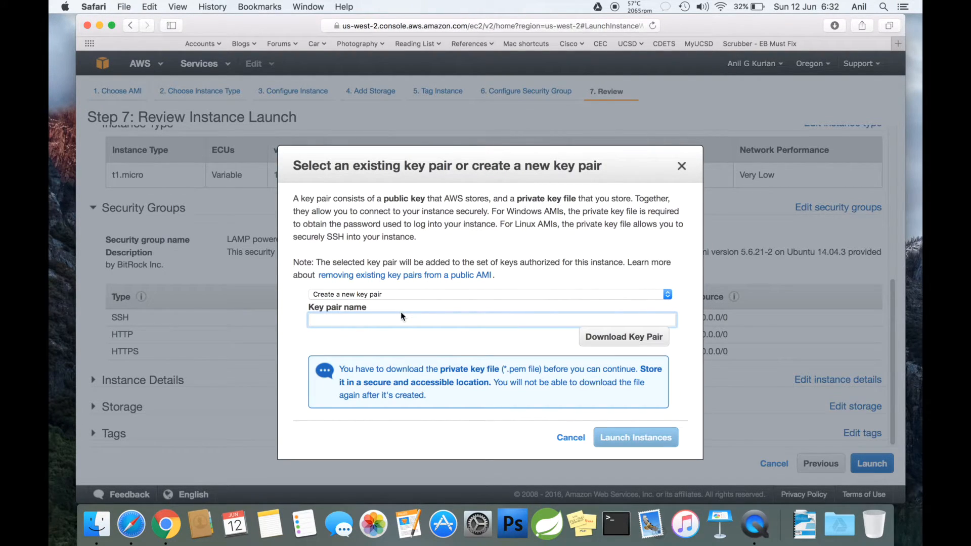
{"action": "type", "text": "s"}
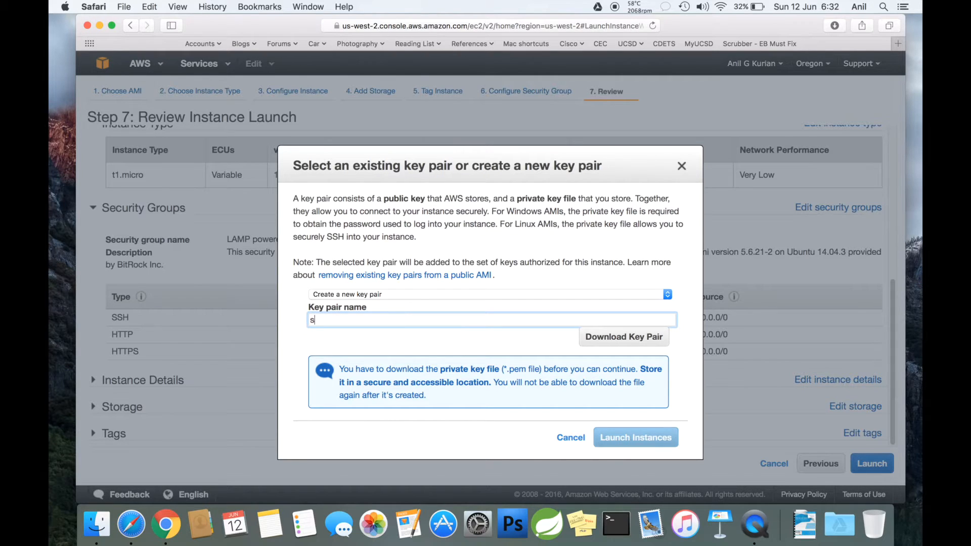
{"action": "type", "text": "hh-key"}
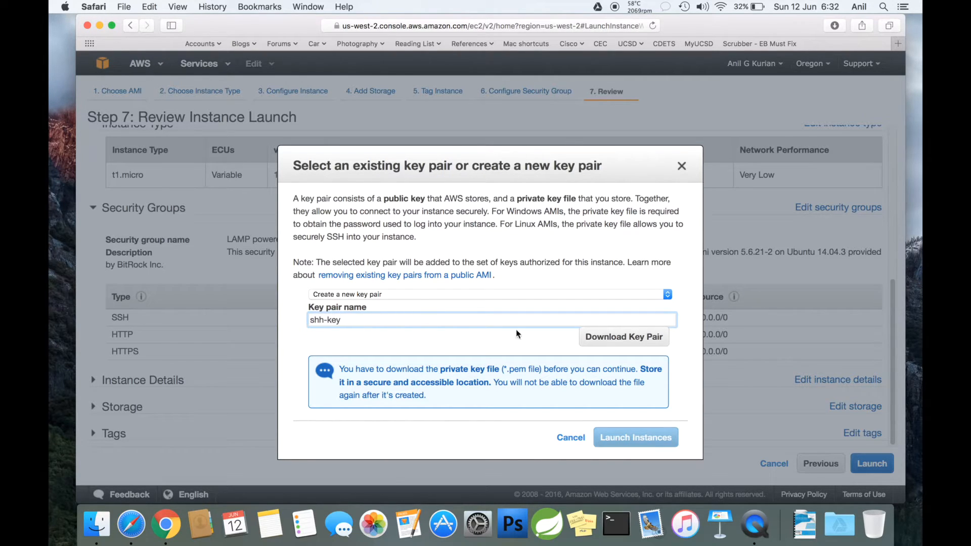
{"action": "left_click", "coordinate": [623, 336]}
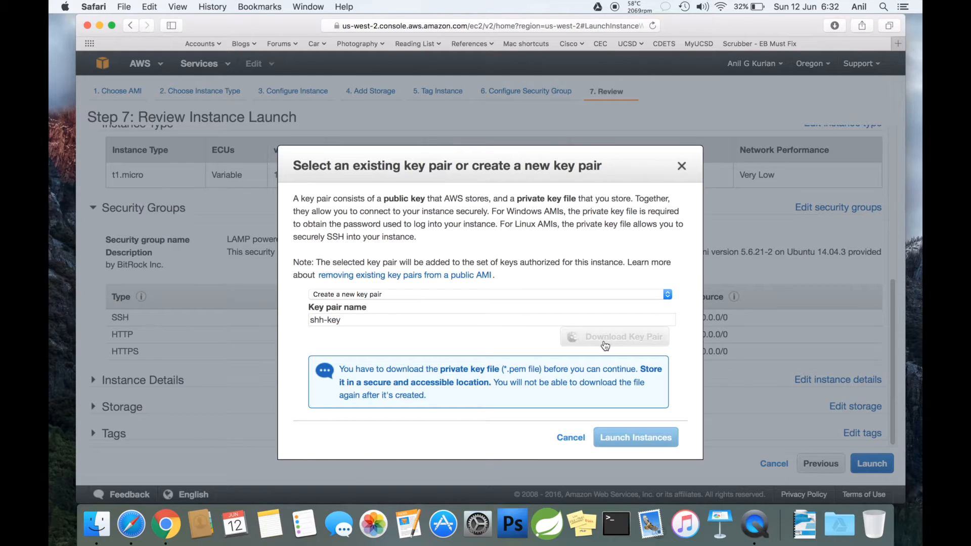
{"action": "left_click", "coordinate": [624, 336]}
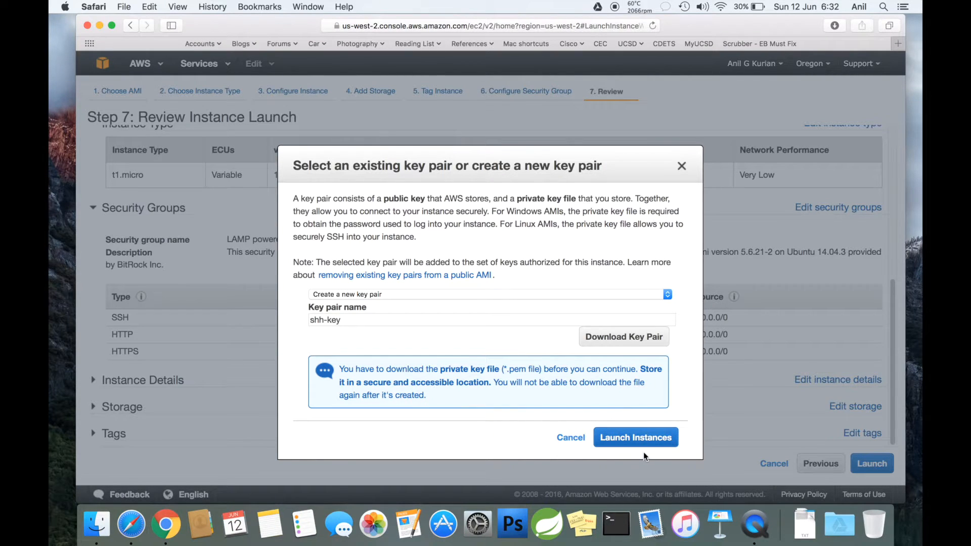
Launch the instance and view it running in the Instances list.
{"action": "left_click", "coordinate": [635, 437]}
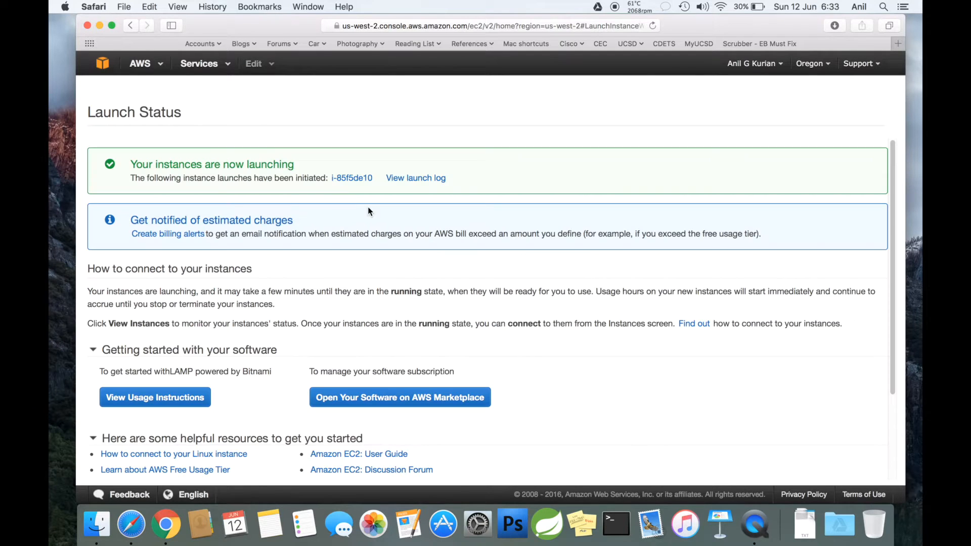
{"action": "mouse_move", "coordinate": [351, 179]}
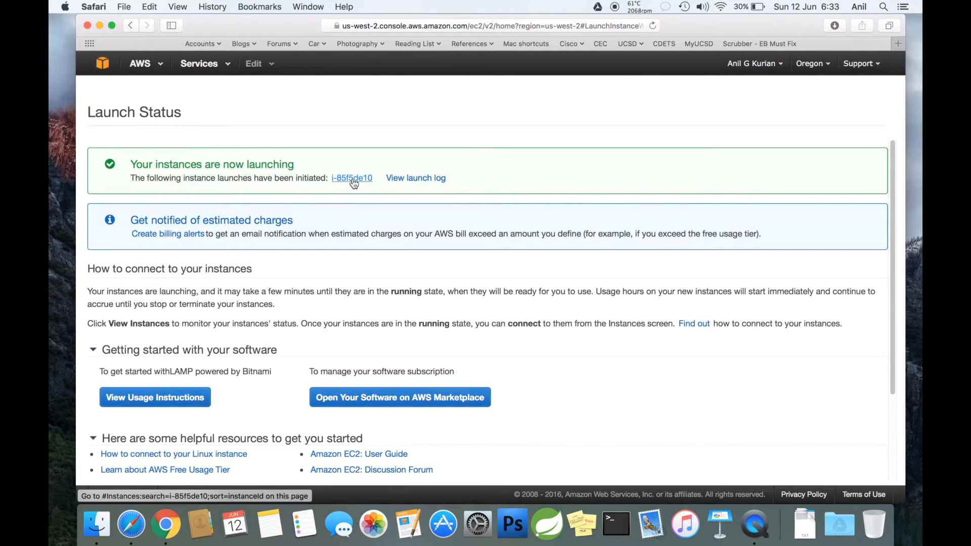
{"action": "left_click", "coordinate": [351, 178]}
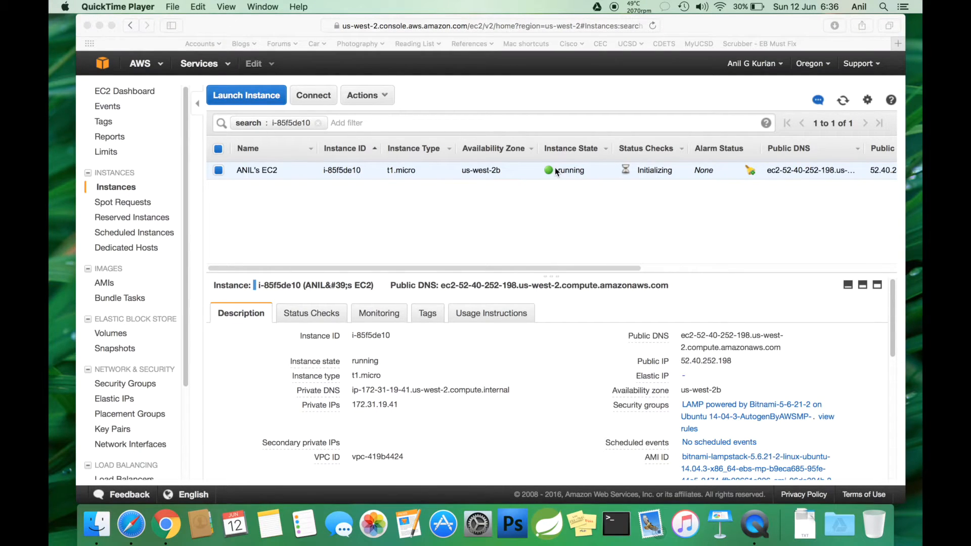
{"action": "mouse_move", "coordinate": [681, 334]}
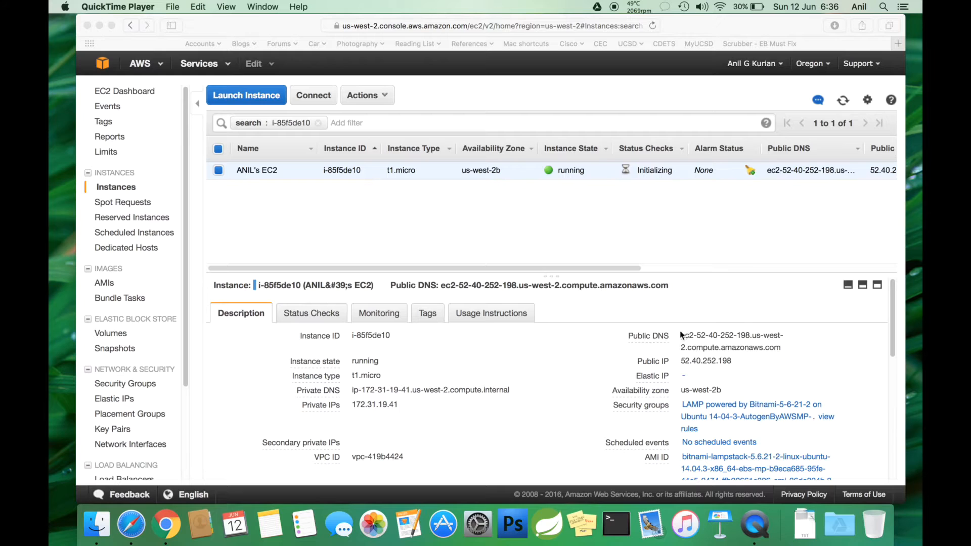
{"action": "mouse_move", "coordinate": [701, 364]}
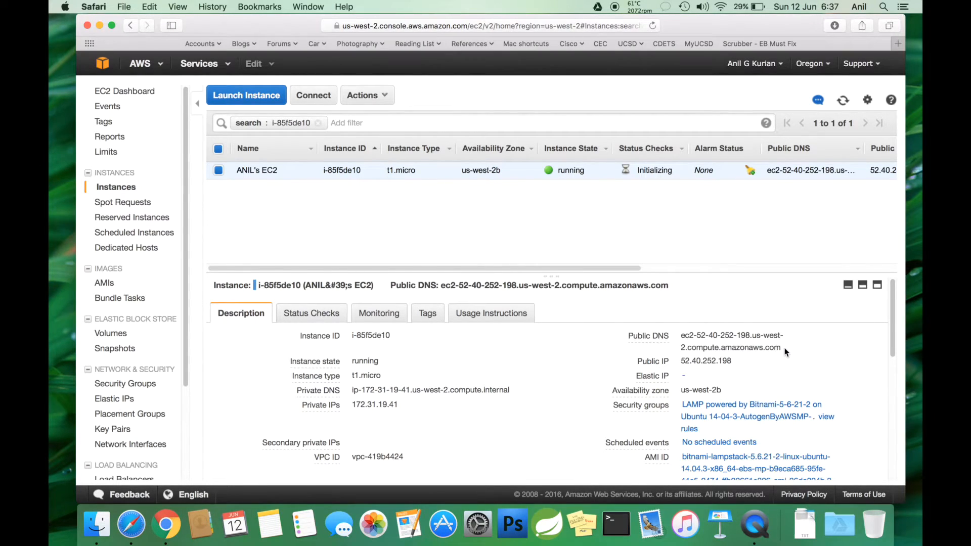
Select the instance's public DNS, then its public IP address 52.40.252.198 for connecting.
{"action": "double_click", "coordinate": [731, 341]}
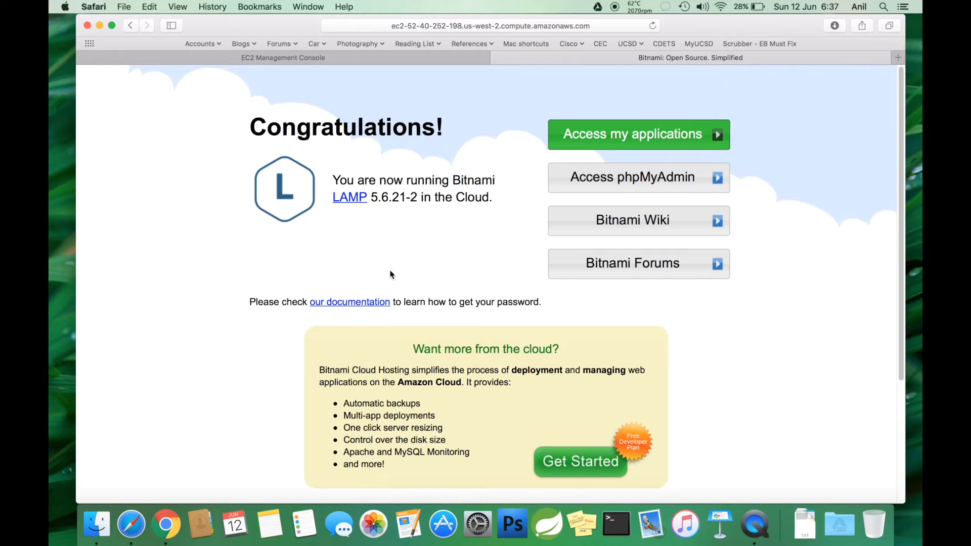
{"action": "mouse_move", "coordinate": [476, 220]}
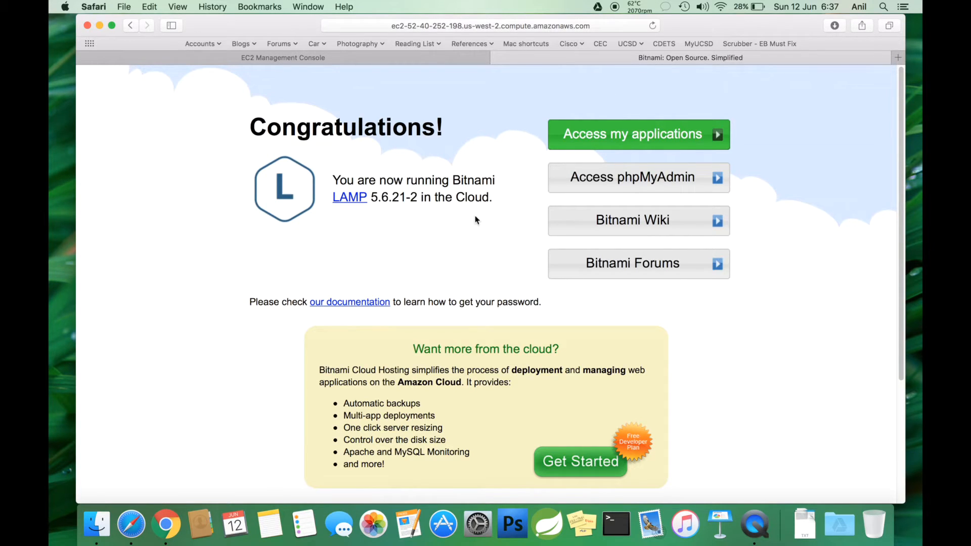
{"action": "left_click", "coordinate": [282, 58]}
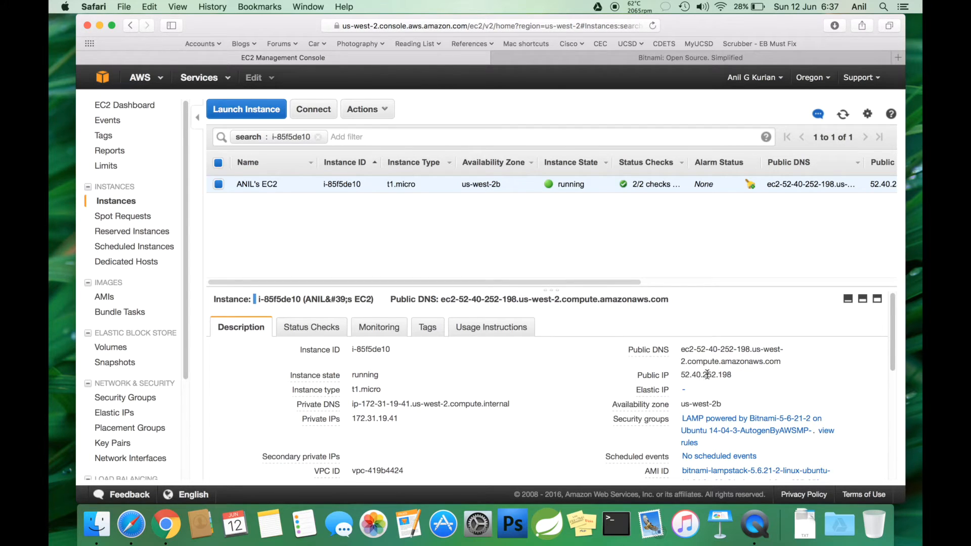
{"action": "double_click", "coordinate": [705, 375]}
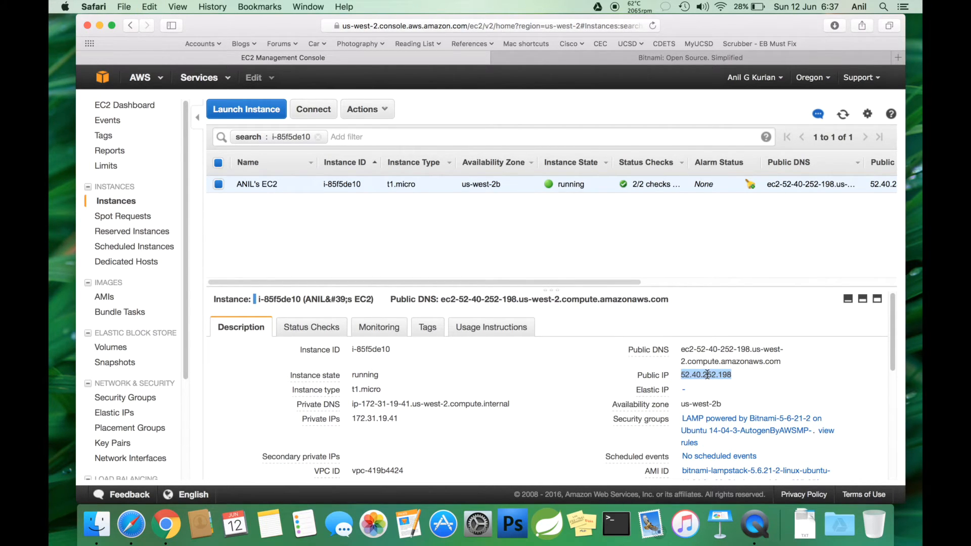
{"action": "mouse_move", "coordinate": [738, 373]}
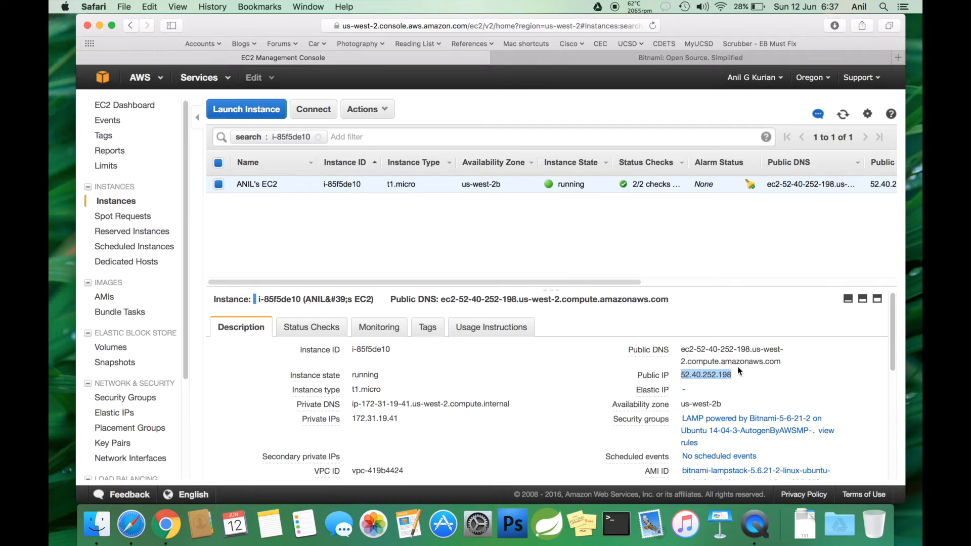
{"action": "mouse_move", "coordinate": [612, 524]}
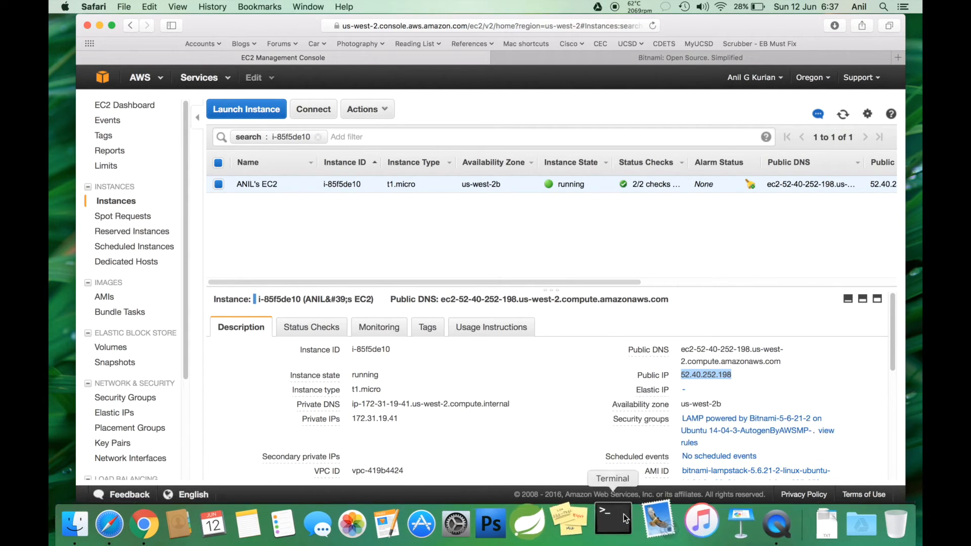
{"action": "left_click", "coordinate": [612, 523]}
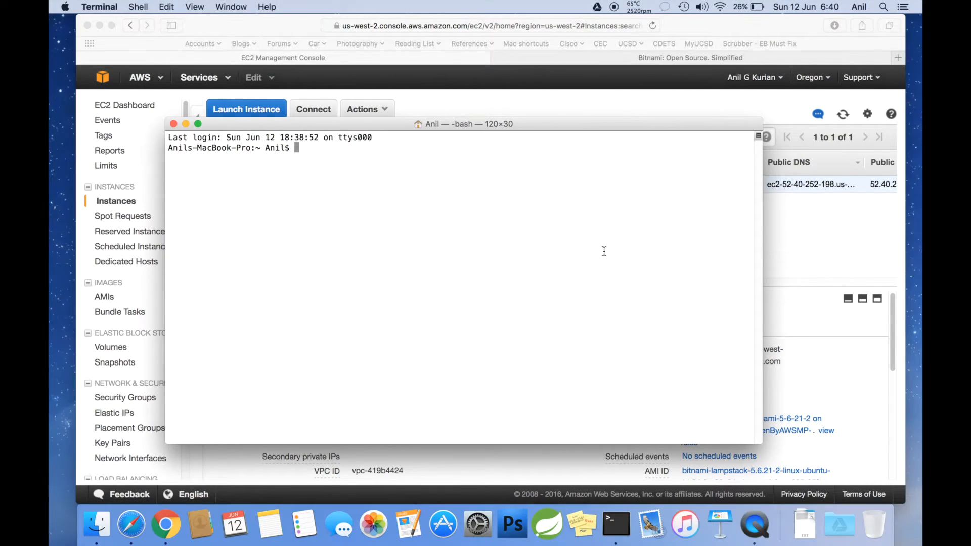
{"action": "type", "text": "shh -"}
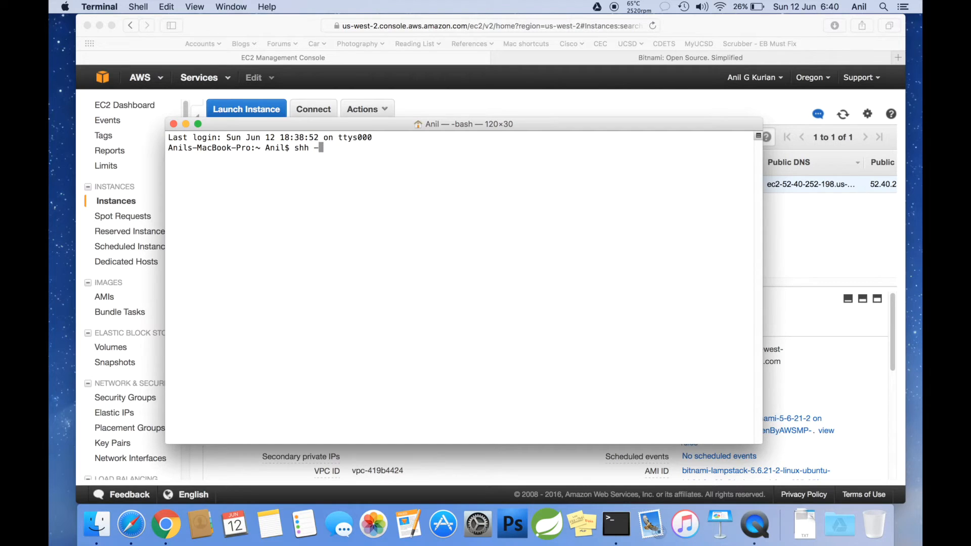
{"action": "type", "text": "i"}
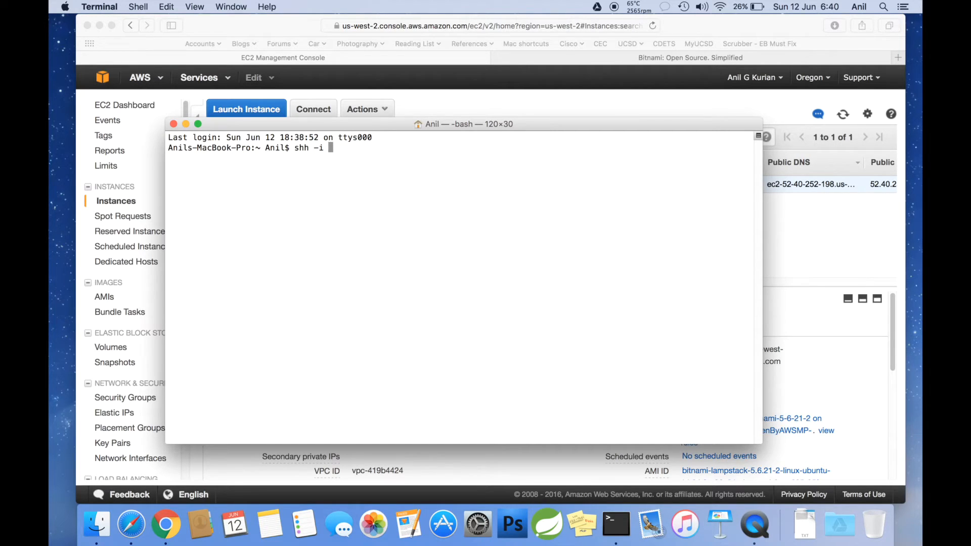
{"action": "type", "text": "Downloads/s"}
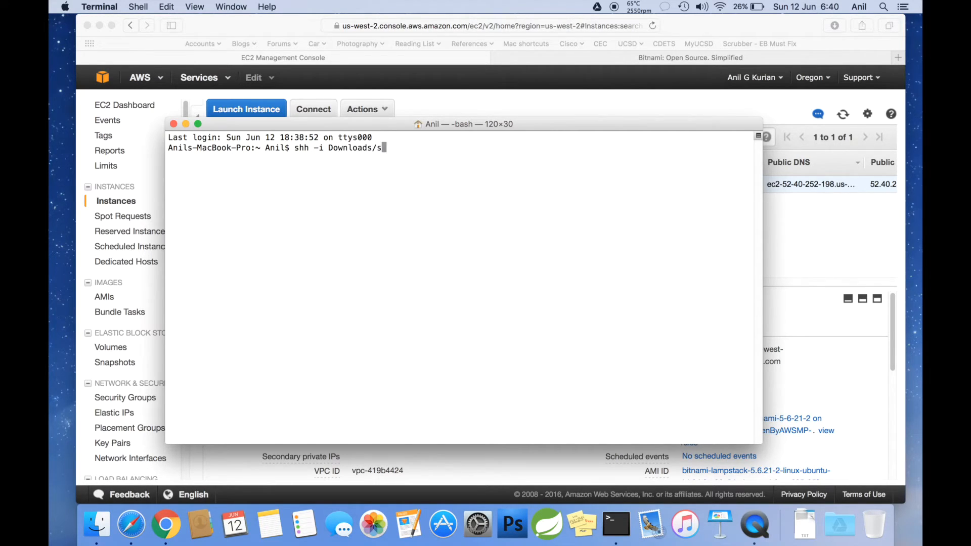
{"action": "type", "text": "sh-key.pem.txt bi"}
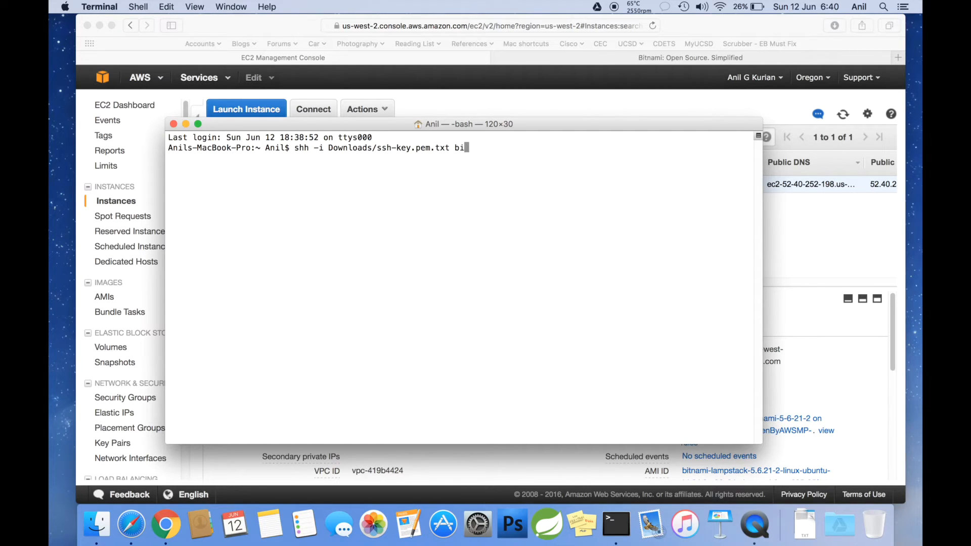
{"action": "type", "text": "tnami@"}
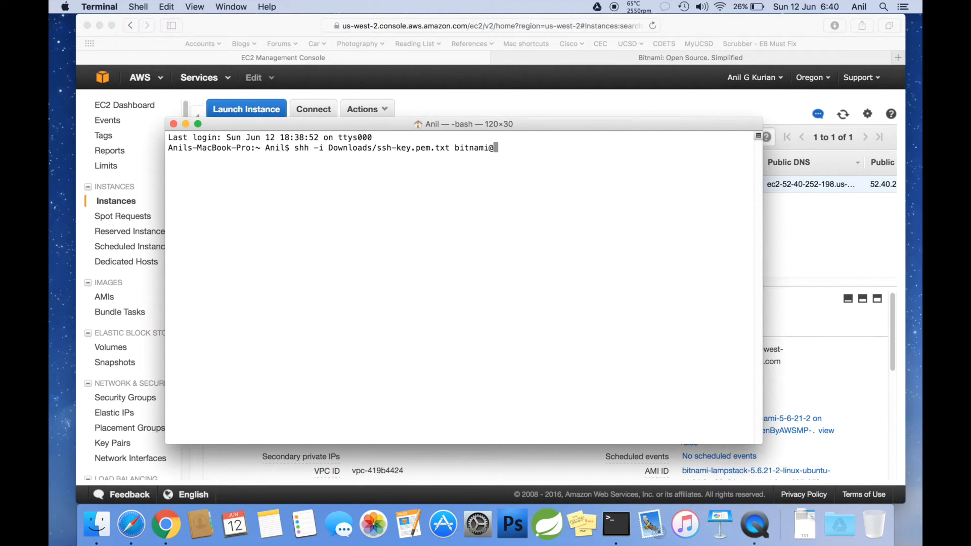
{"action": "mouse_move", "coordinate": [589, 187]}
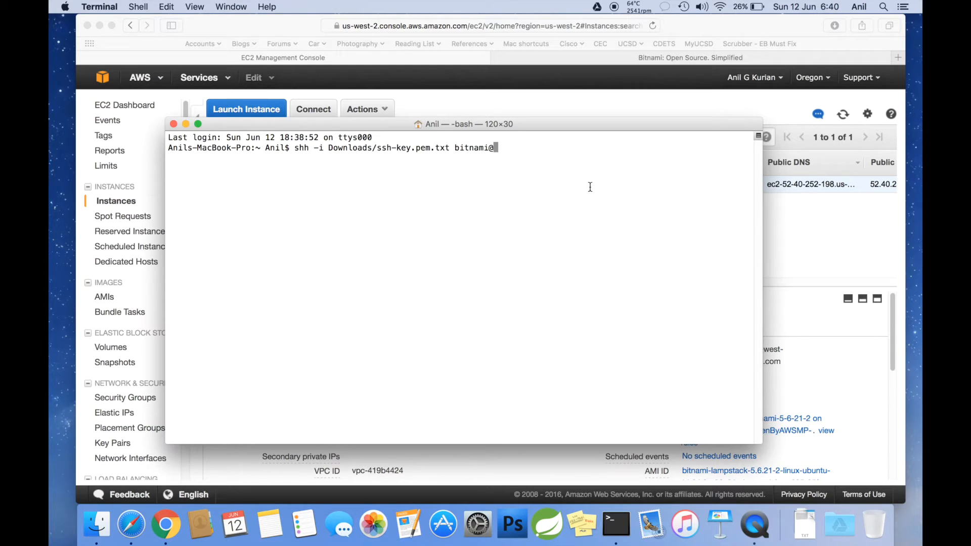
{"action": "type", "text": "52.40.252.198"}
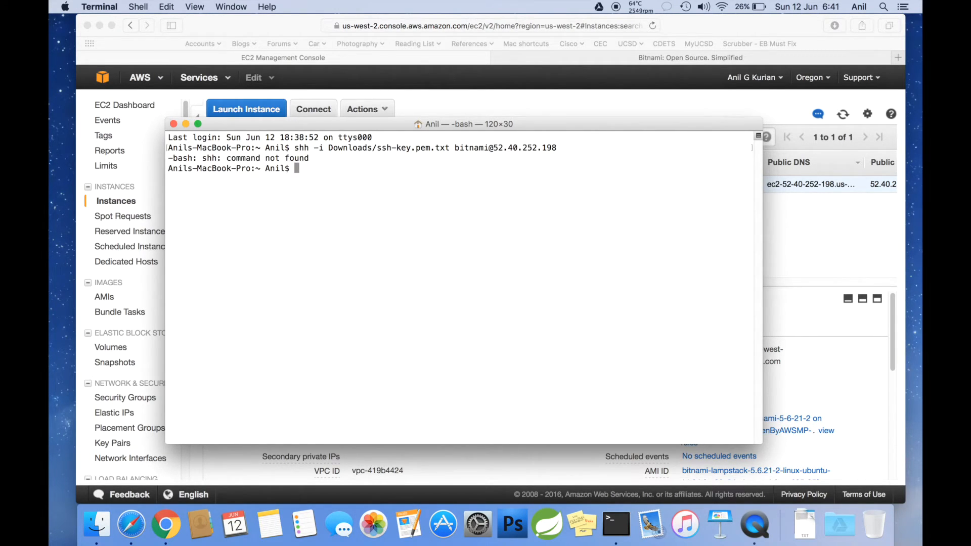
{"action": "type", "text": "shh -i Downloads/ssh-key.pem.txt bitnami@52.40.252.198"}
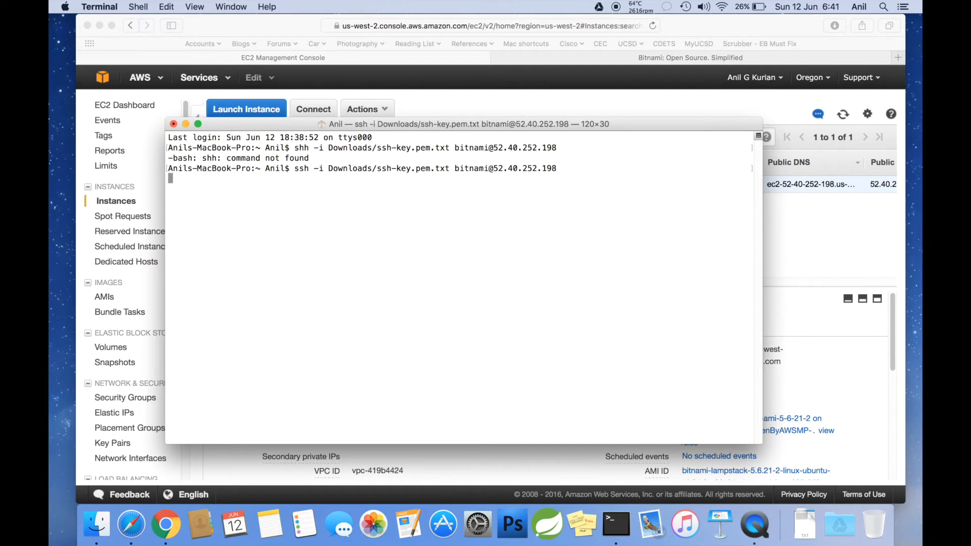
Accept the host fingerprint with yes, reaching the Bitnami LAMP welcome banner.
{"action": "type", "text": "y"}
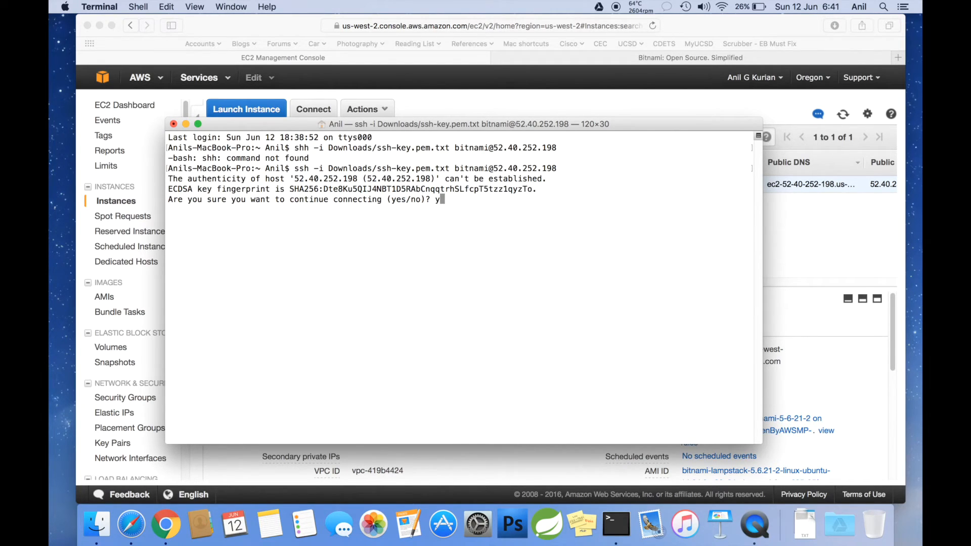
{"action": "type", "text": "es"}
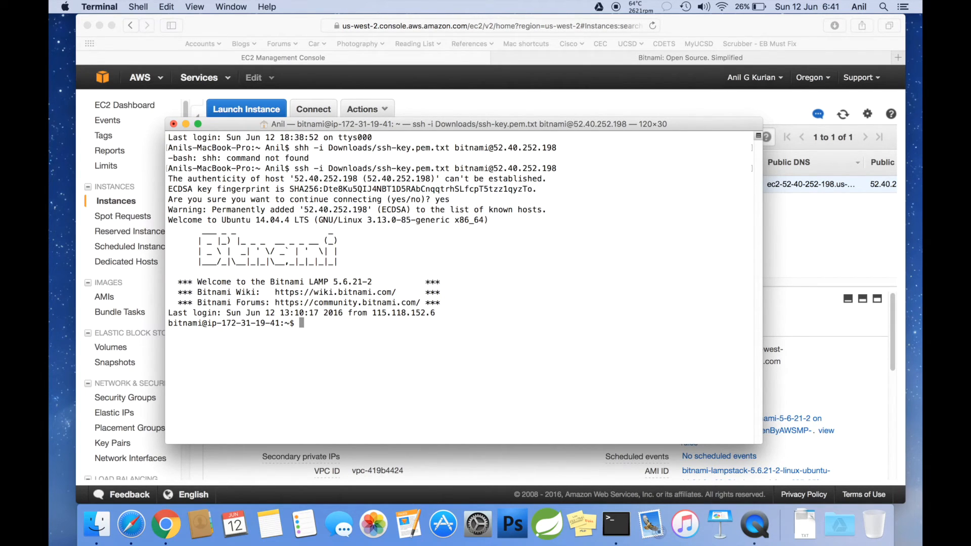
Check the working directory, move into htdocs and echo "hello" into 1.html.
{"action": "type", "text": "pwd"}
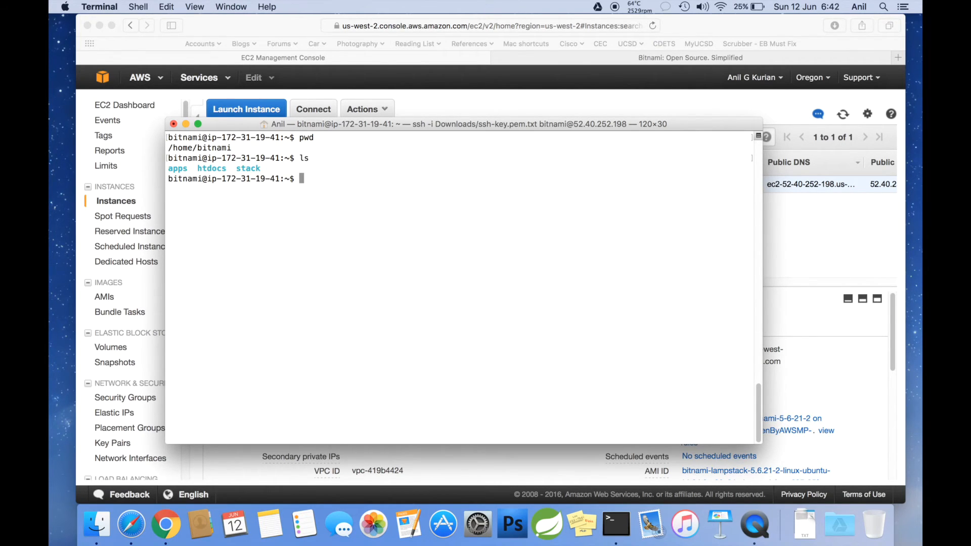
{"action": "type", "text": "cd htdocs"}
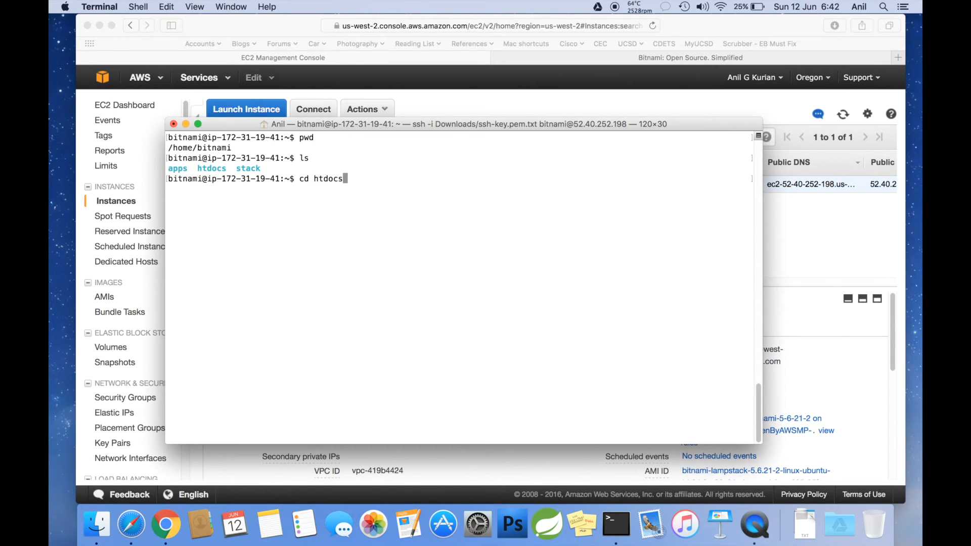
{"action": "type", "text": "echo \"he"}
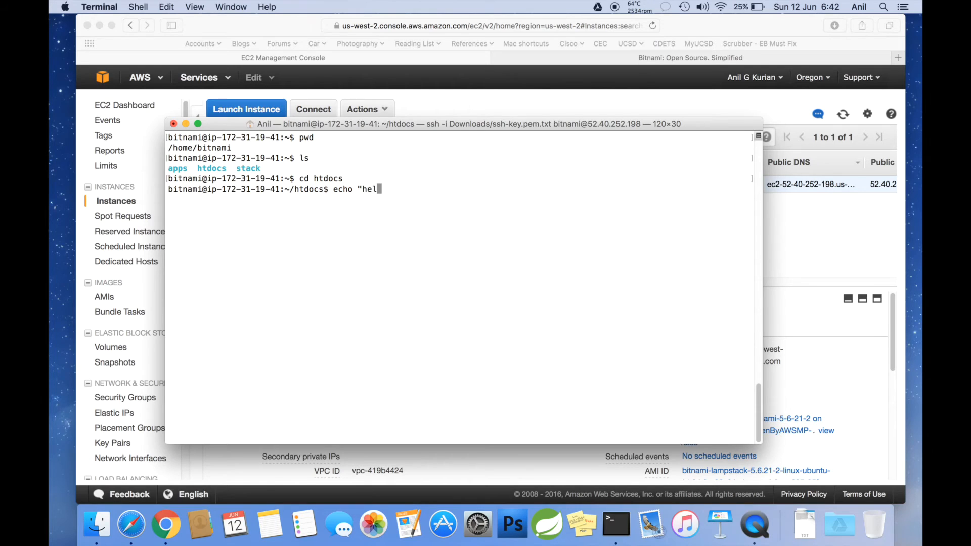
{"action": "type", "text": "lo\" > ."}
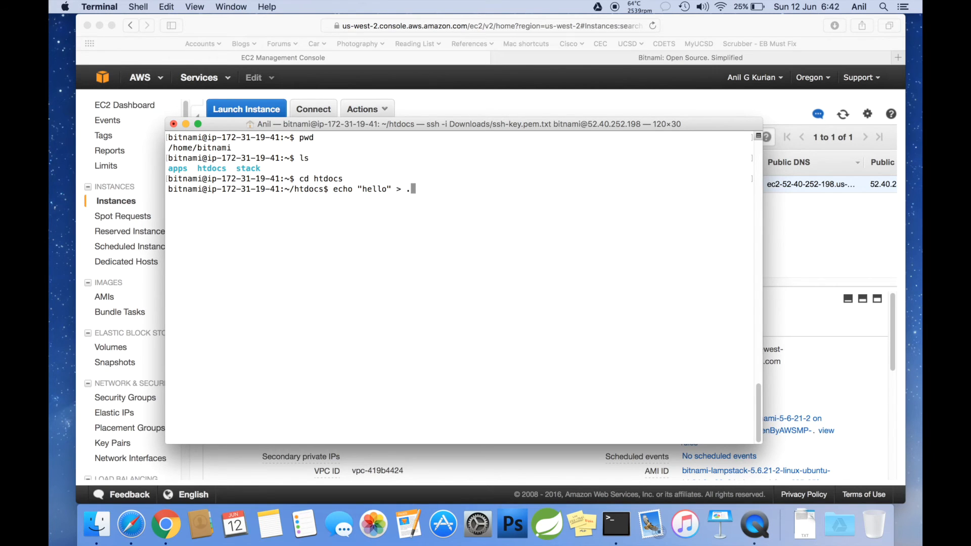
{"action": "type", "text": "1.html"}
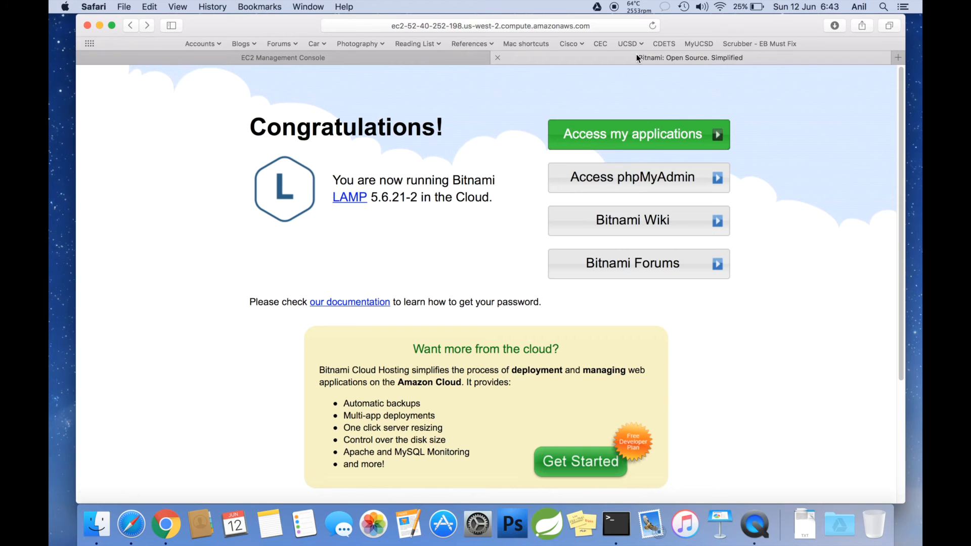
Load the instance's /1.html in Safari showing hello, then bring Terminal back to the front.
{"action": "type", "text": "/1/"}
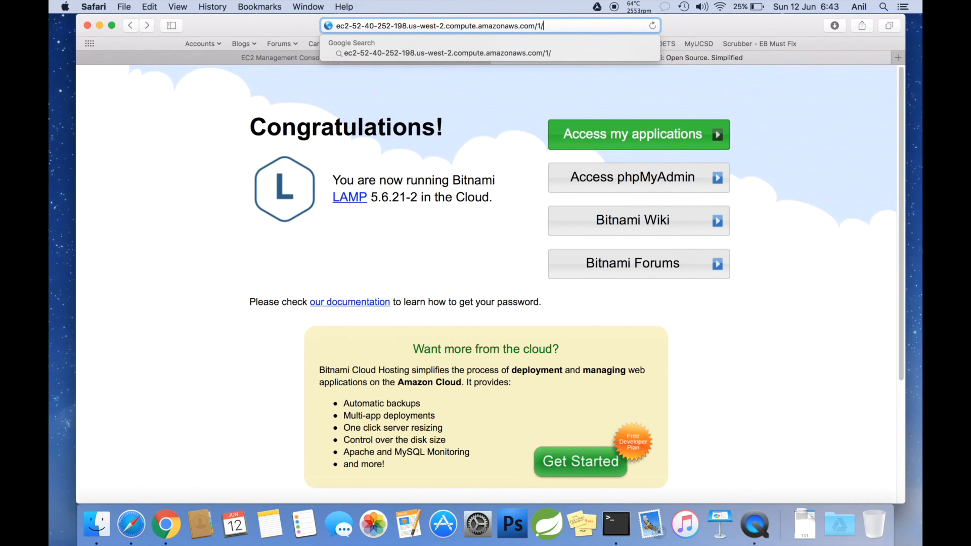
{"action": "key", "text": "Return"}
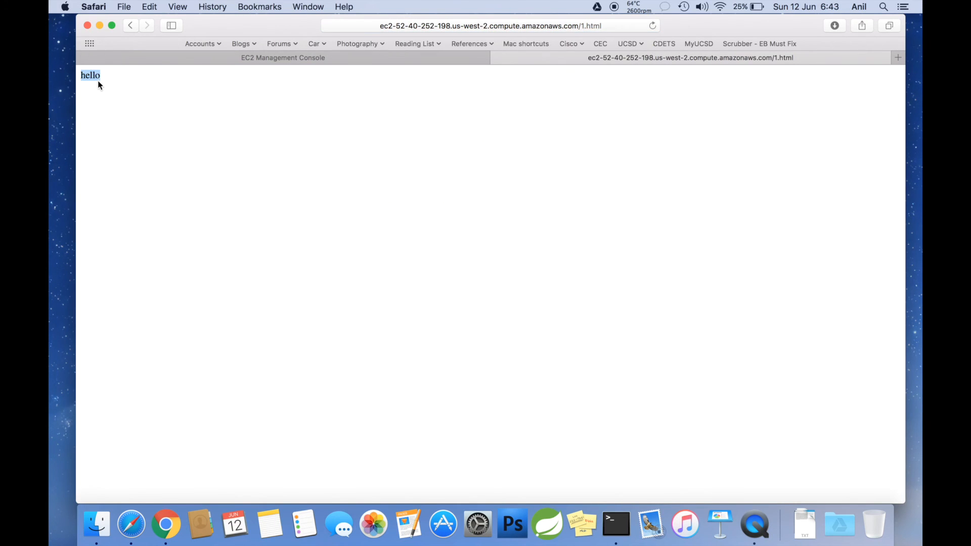
{"action": "left_click", "coordinate": [615, 524]}
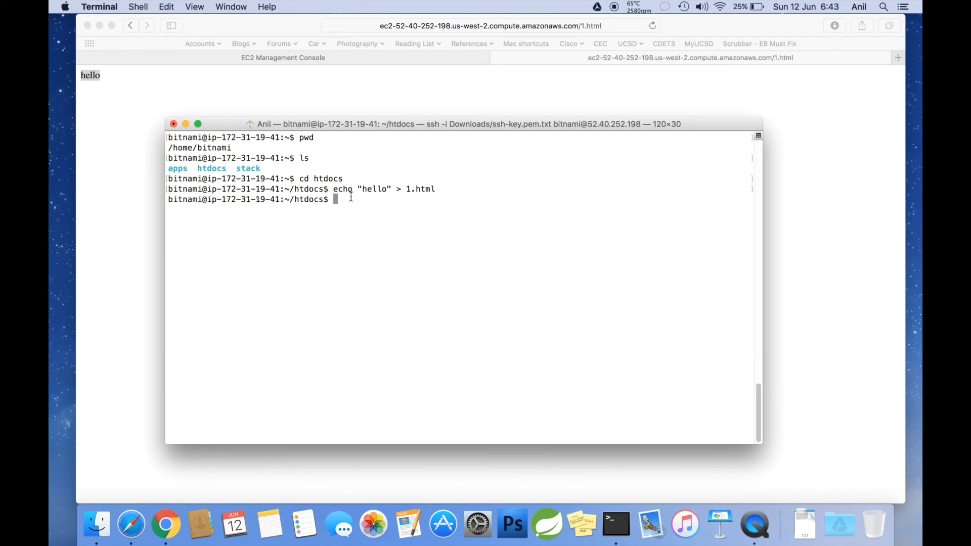